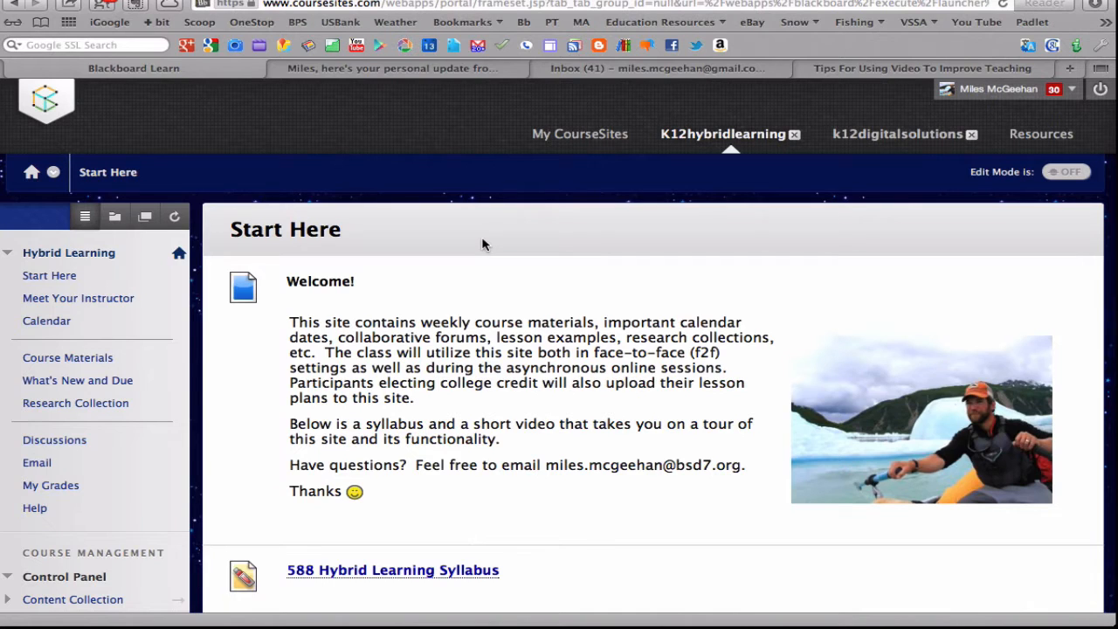
mouse_move(396, 277)
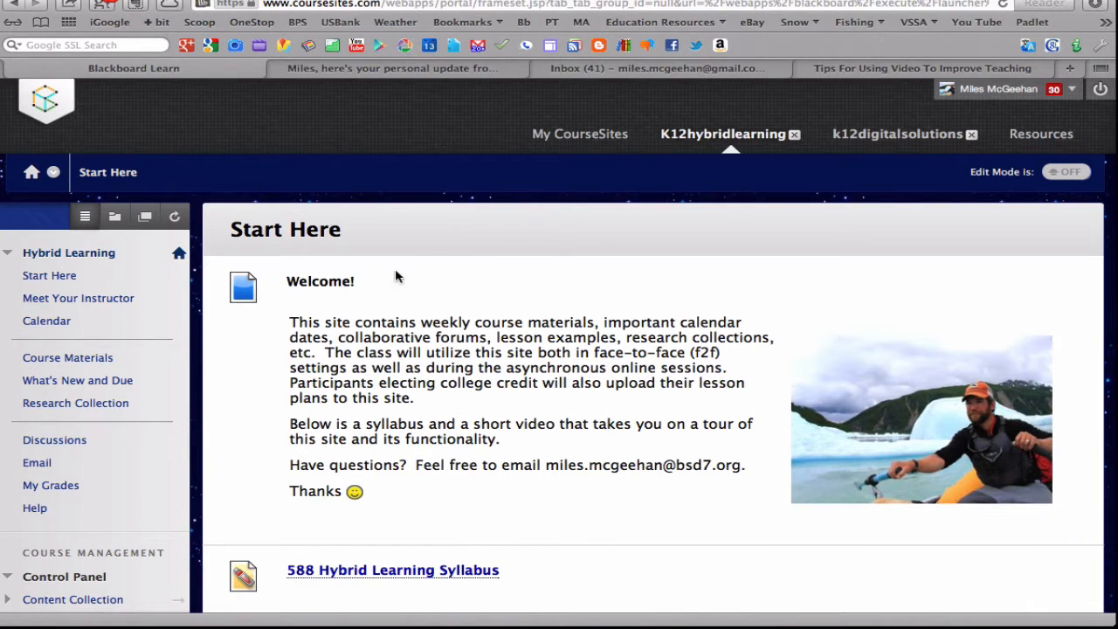
mouse_move(323, 304)
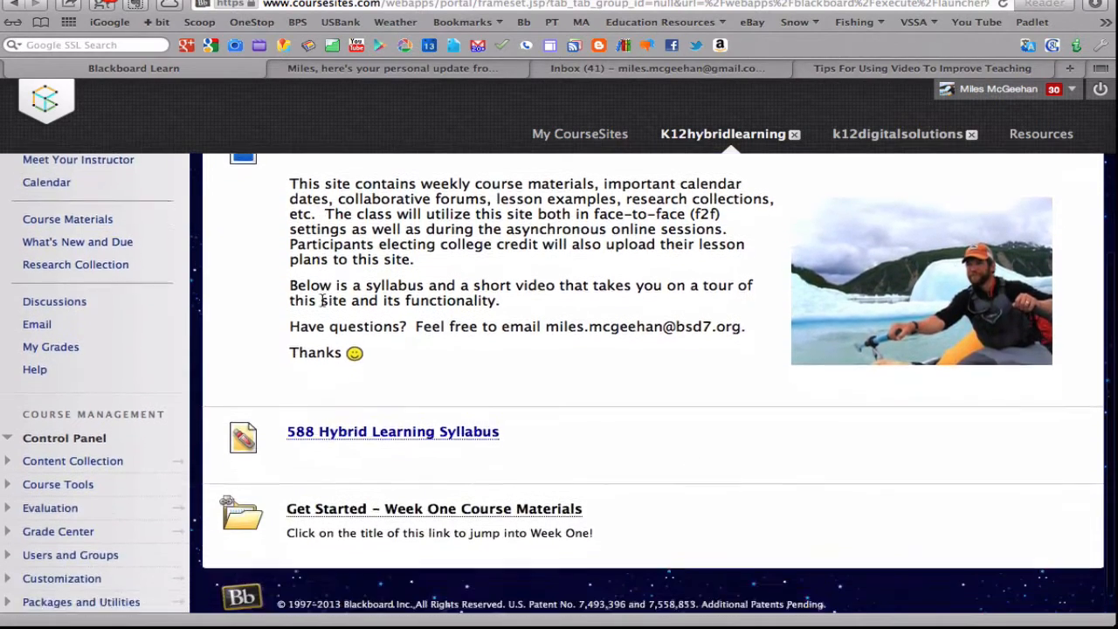
- Open the 588 Hybrid Learning Syllabus PDF and scroll through its description and outcomes
scroll("down", 3)
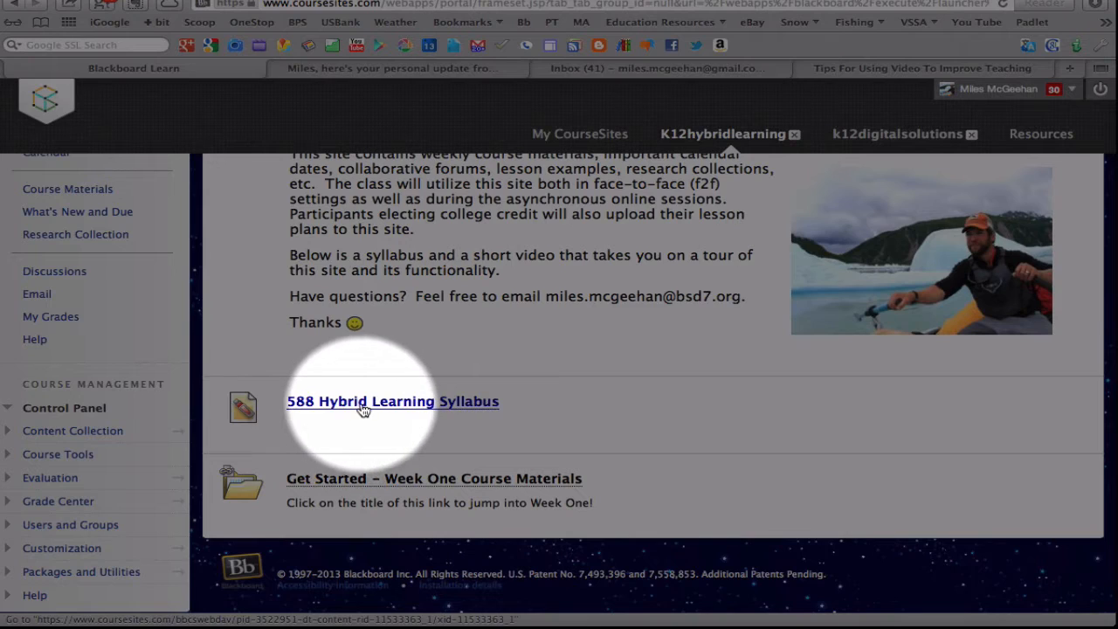
left_click(392, 401)
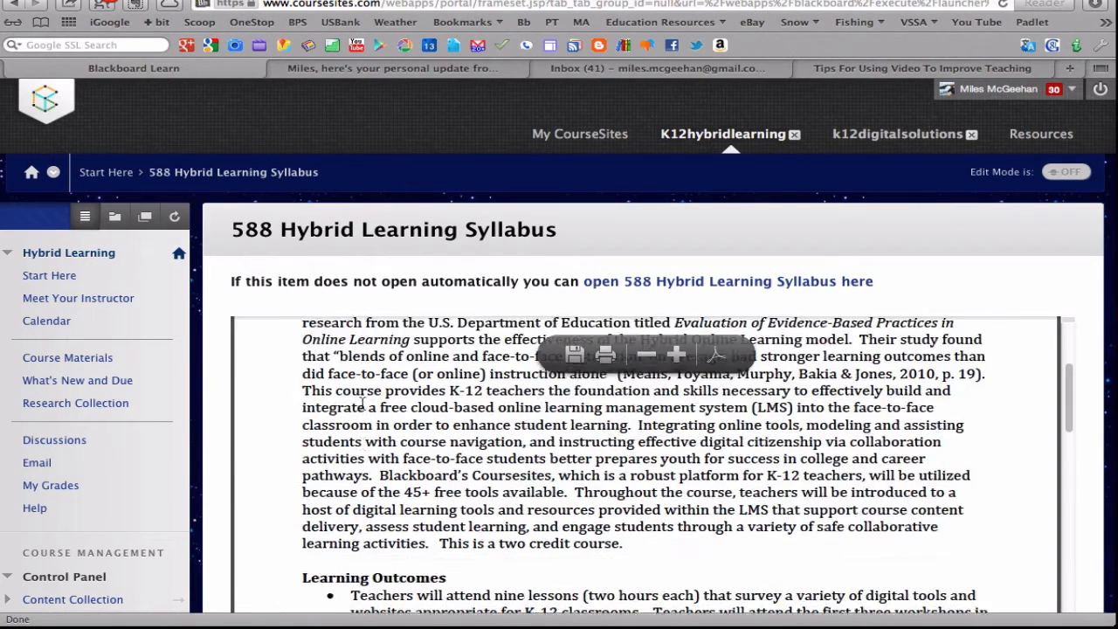
scroll("down", 3)
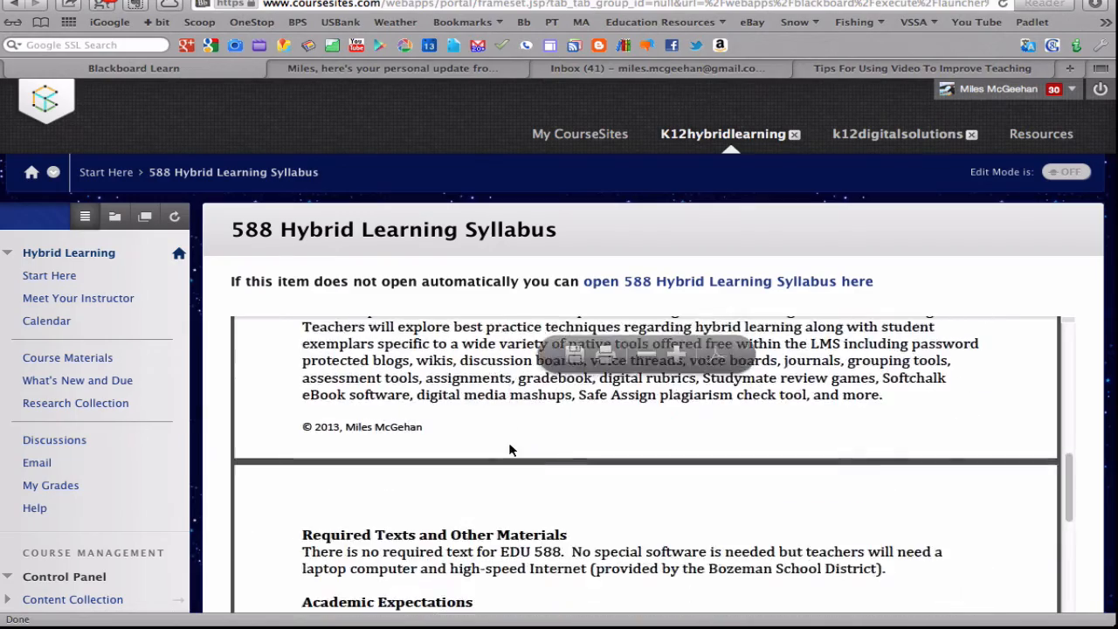
scroll("down", 3)
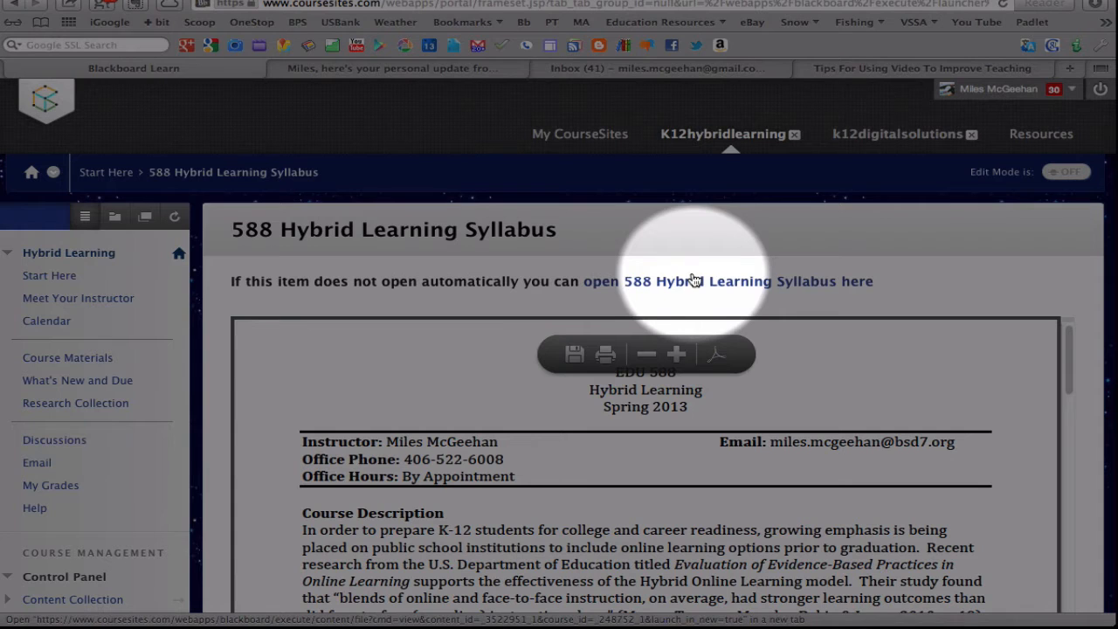
mouse_move(769, 291)
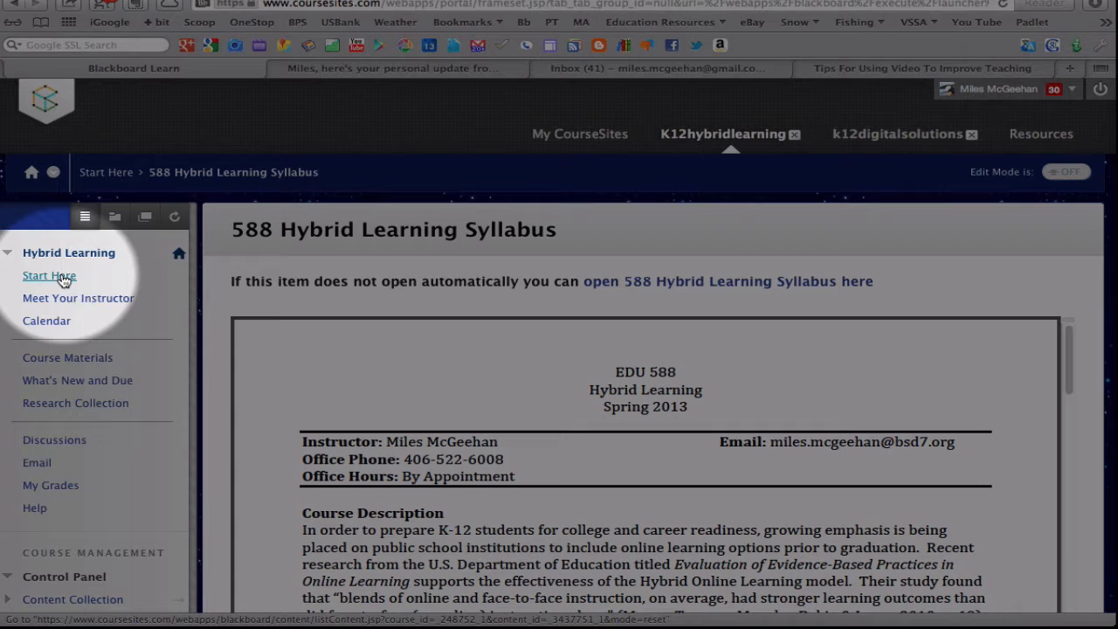
mouse_move(49, 275)
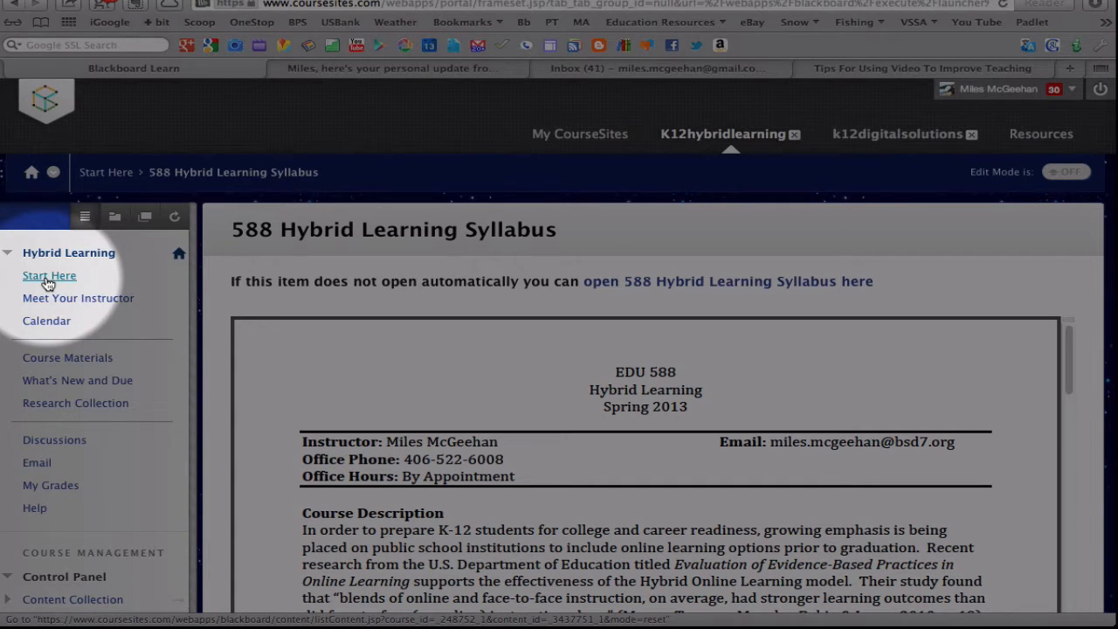
- Return to Start Here via the breadcrumb and open 'Get Started – Week One Course Materials'
left_click(49, 275)
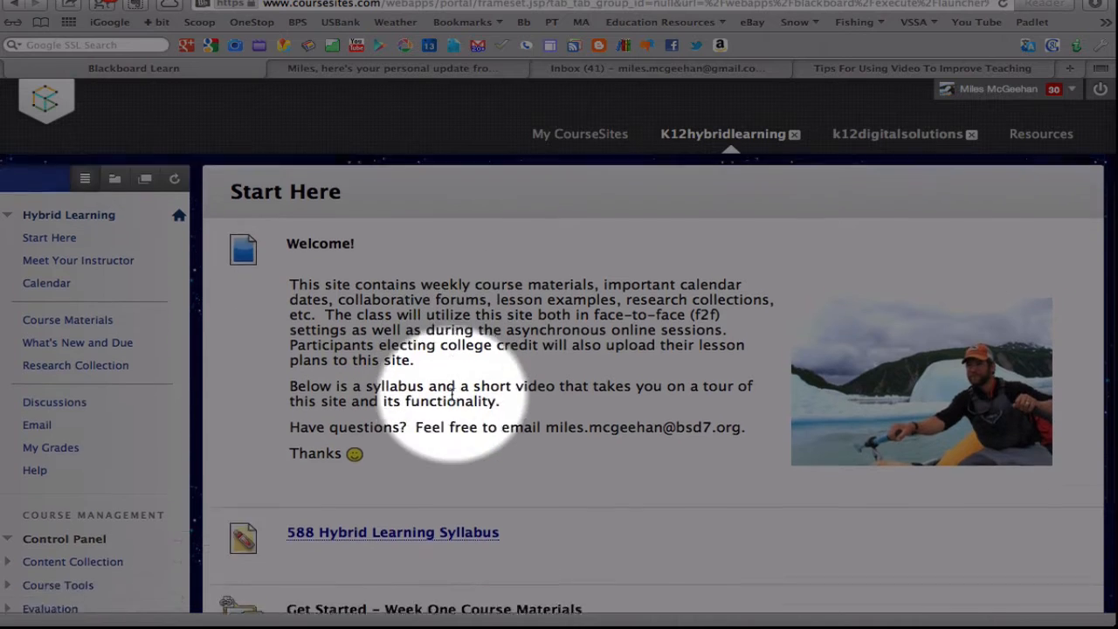
scroll("down", 3)
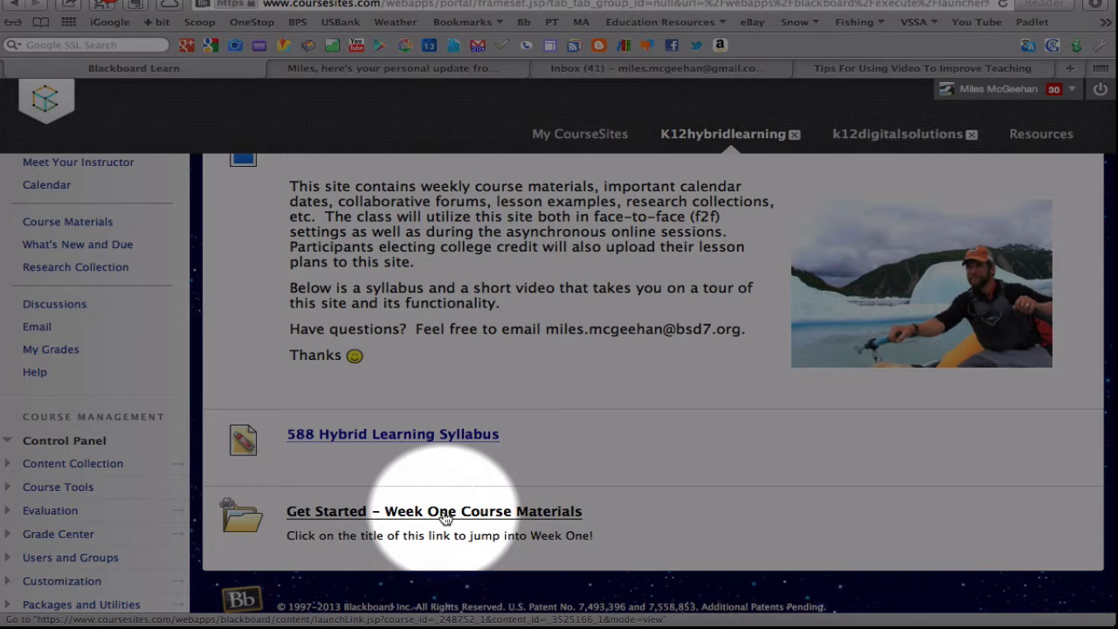
left_click(433, 511)
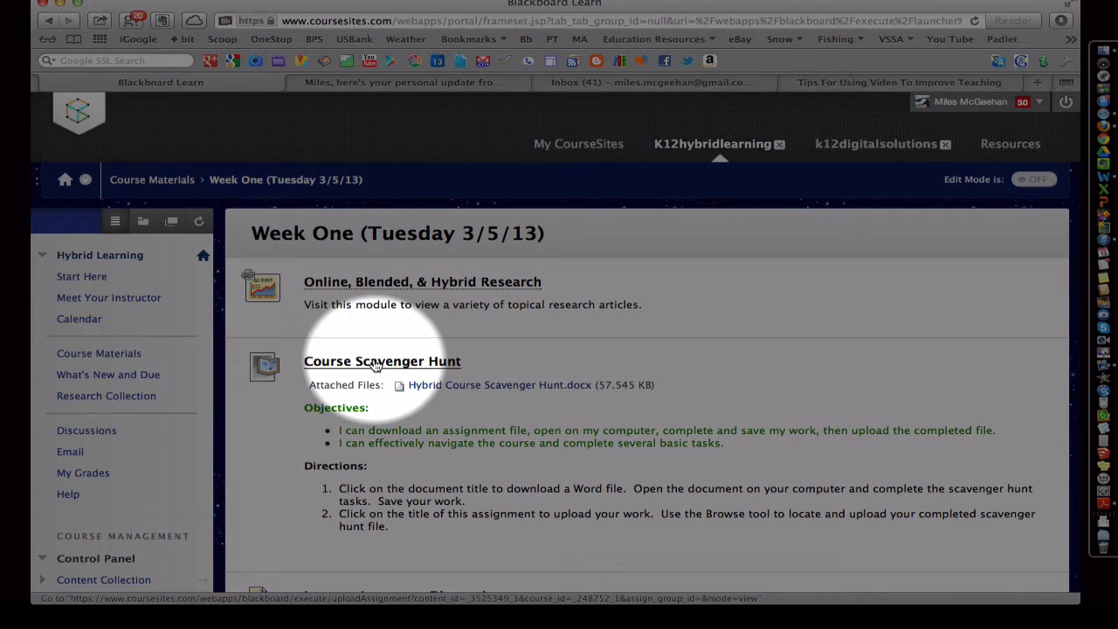
mouse_move(406, 426)
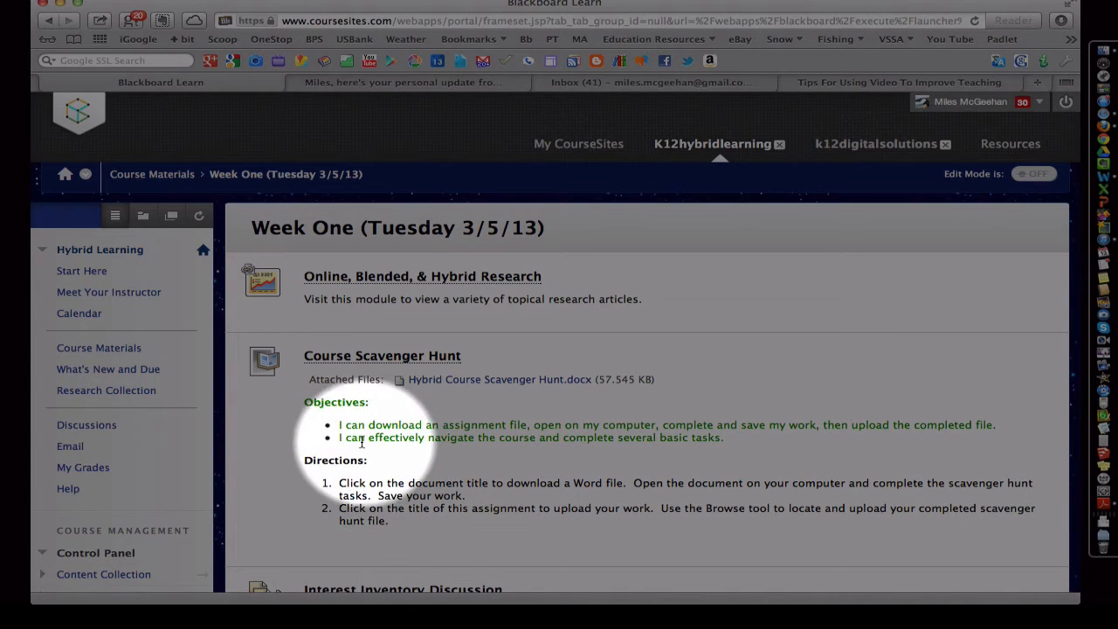
mouse_move(428, 428)
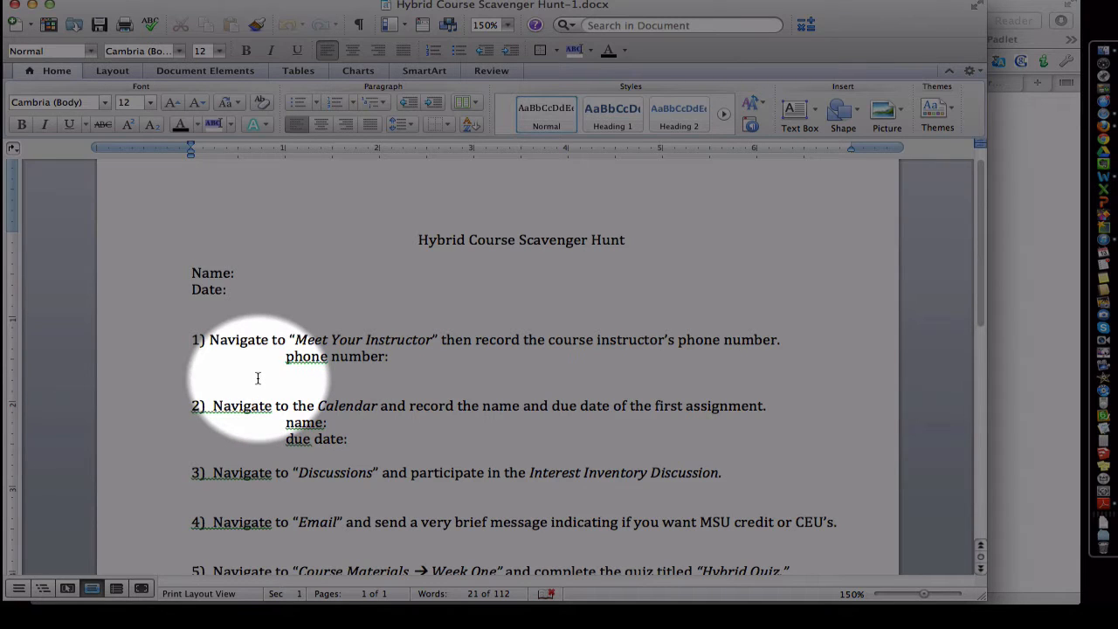
- Type 'add conte' under question 1, then close the document with Don't Save
type("add content here")
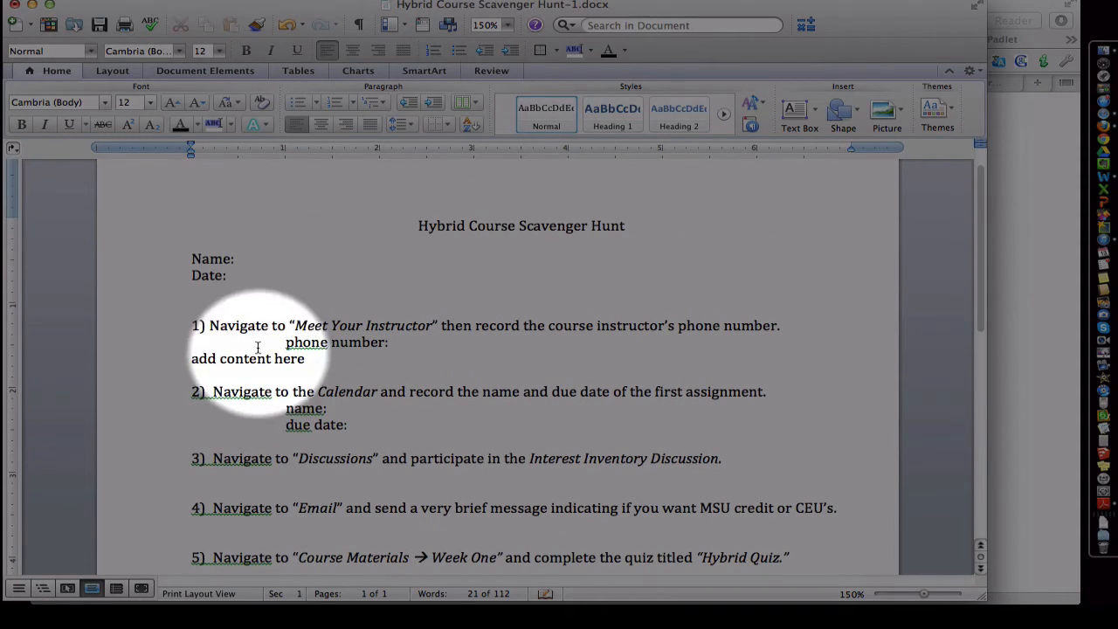
left_click(18, 7)
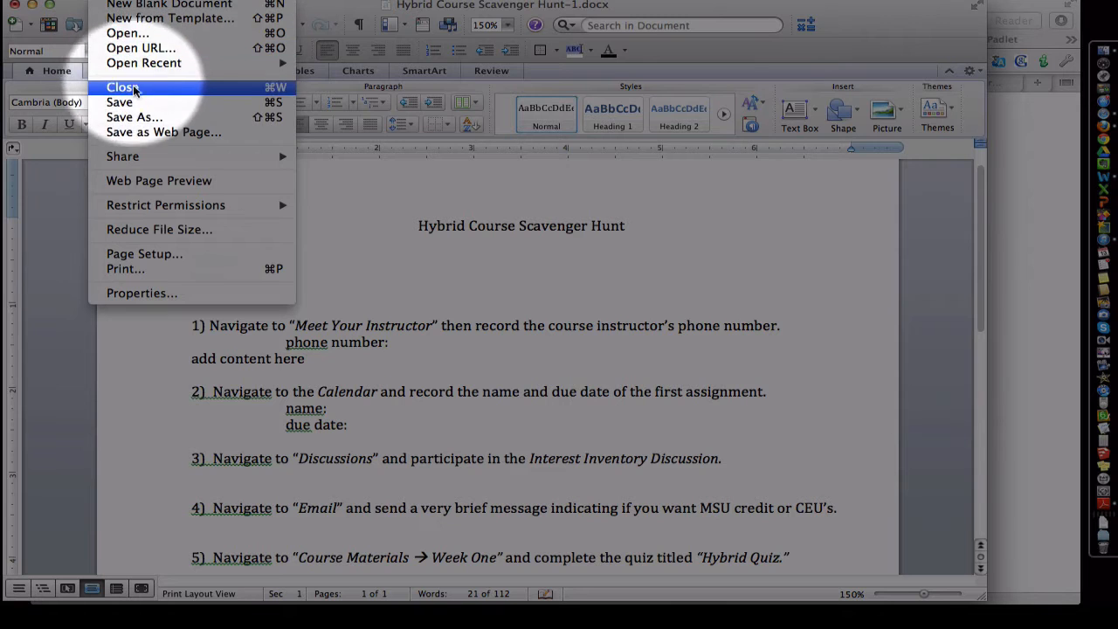
mouse_move(135, 117)
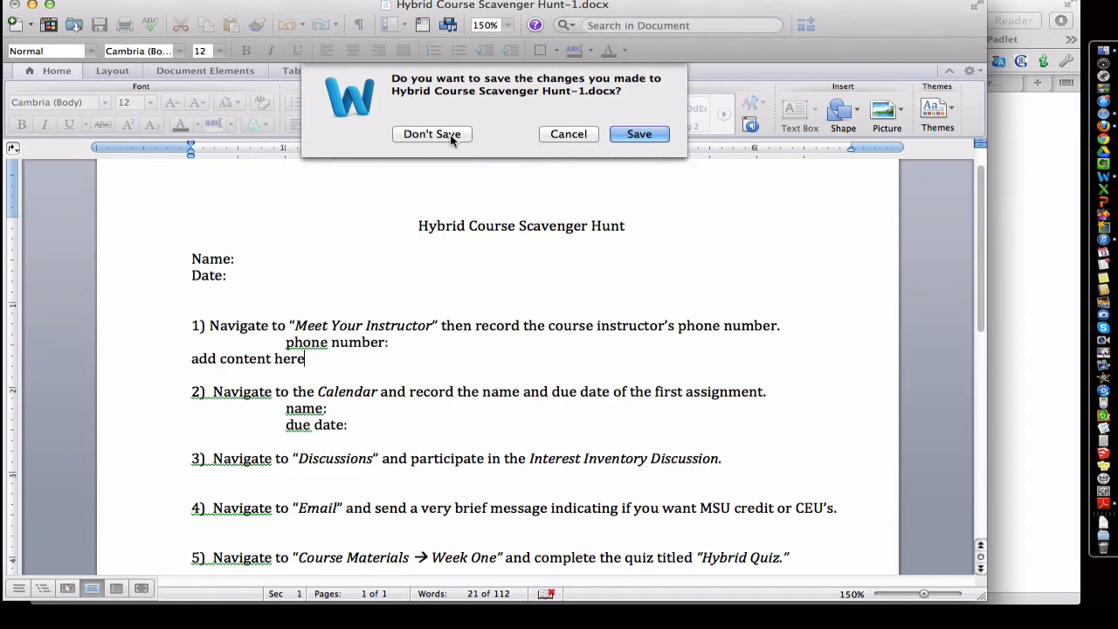
left_click(431, 134)
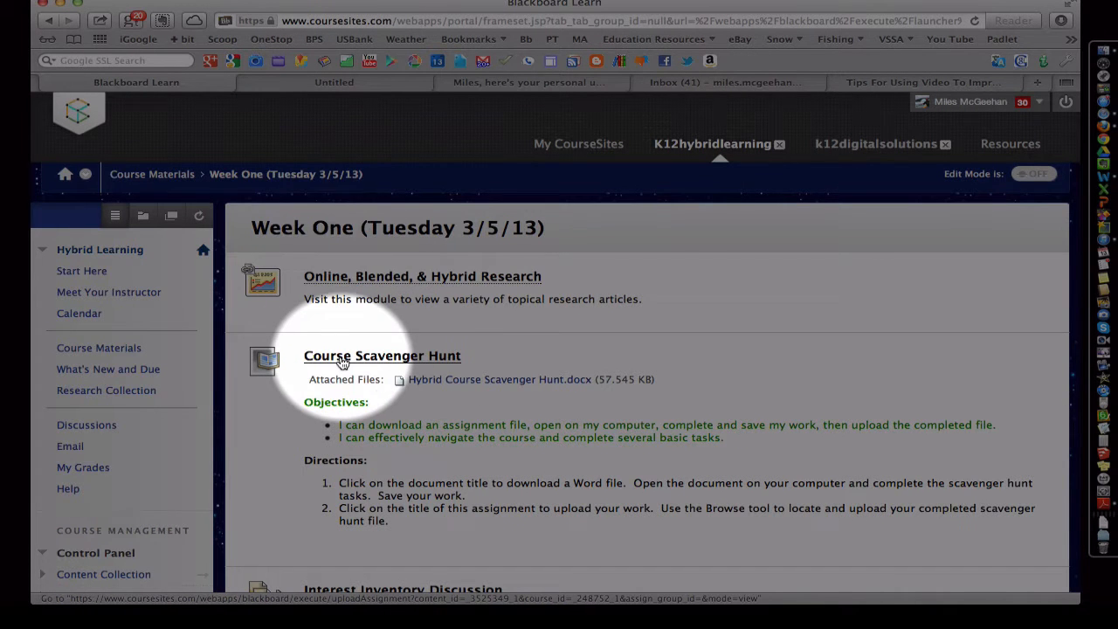
- Open the Course Scavenger Hunt assignment and attach Custom Search Script.docx
left_click(382, 356)
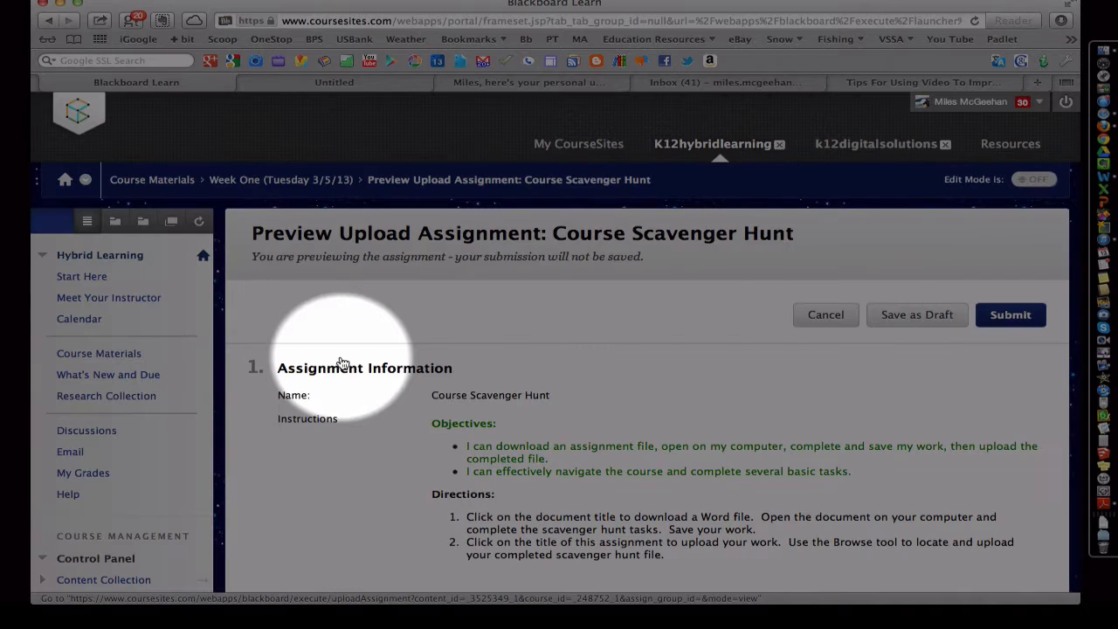
scroll("down", 3)
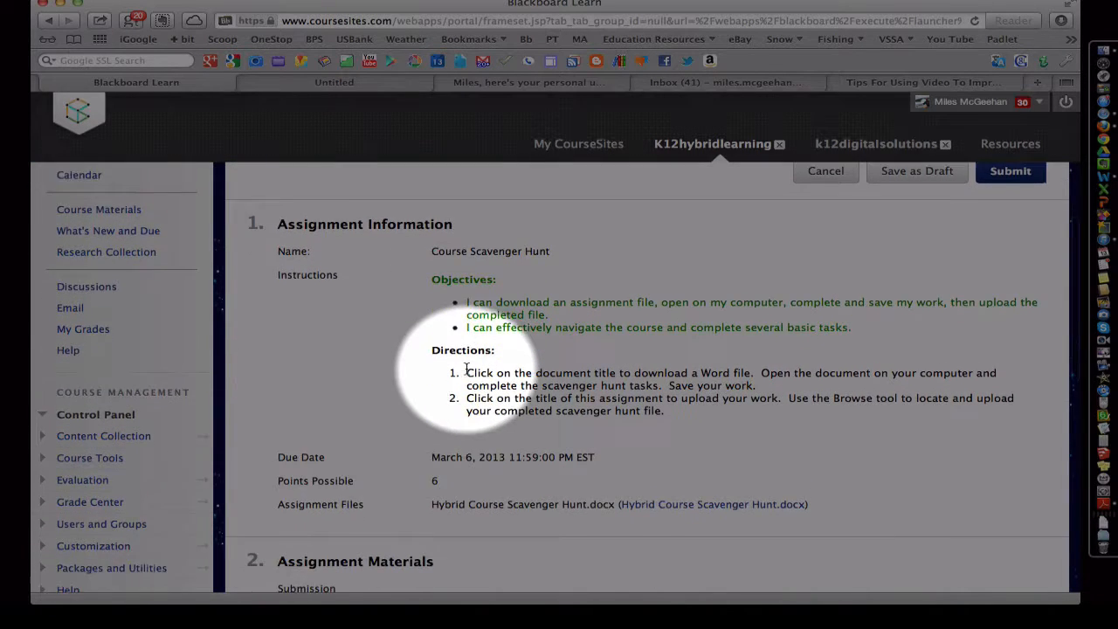
scroll("down", 3)
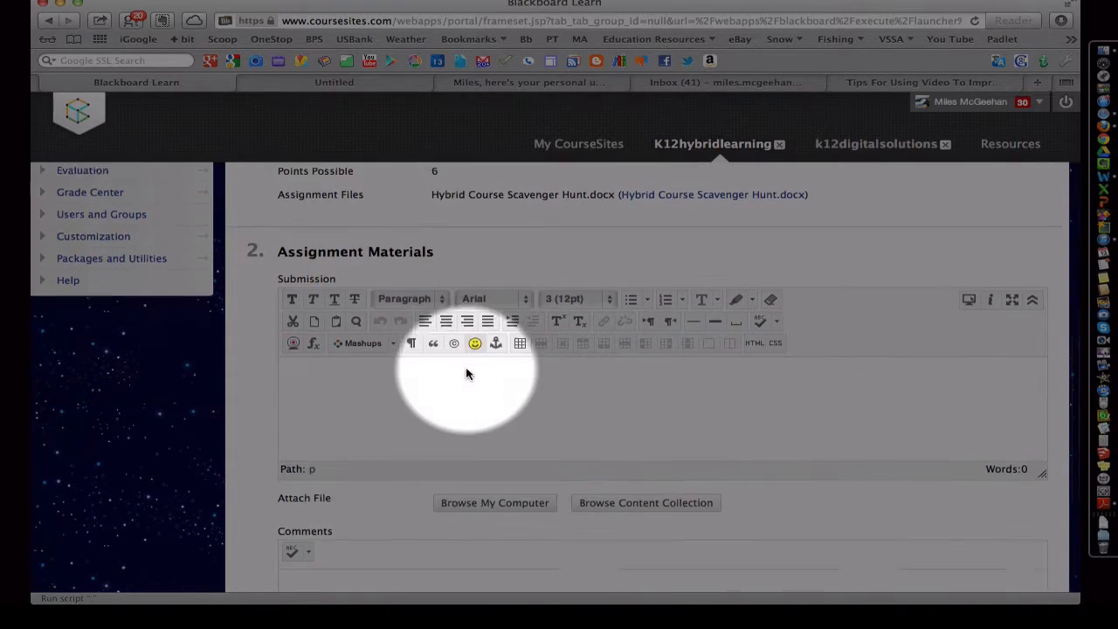
left_click(494, 502)
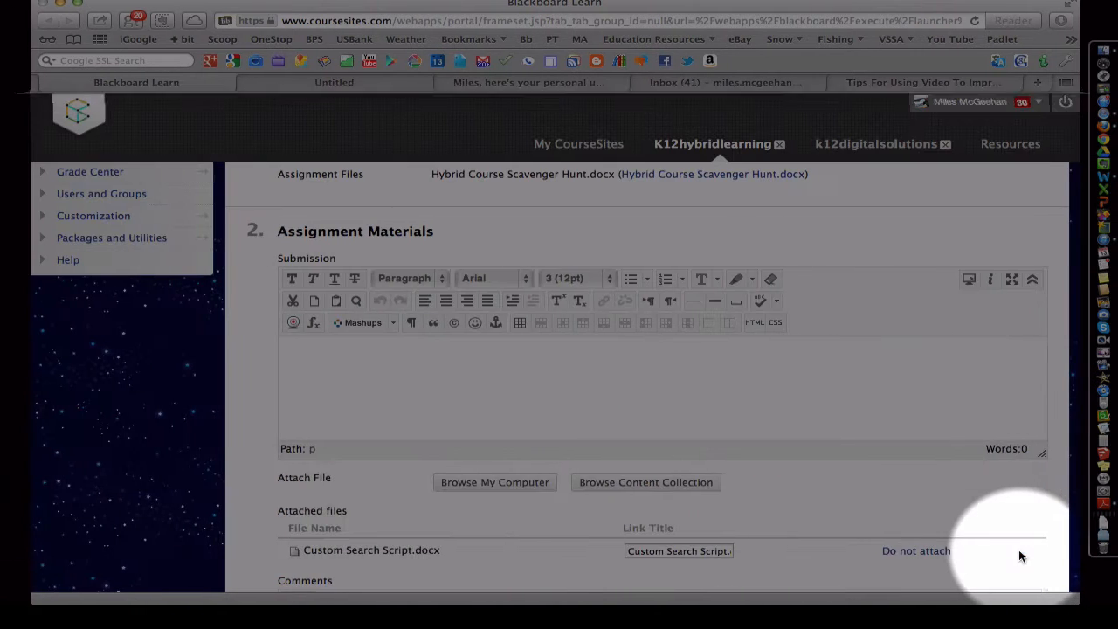
- Add the comment 'comments here' and submit the assignment
scroll("down", 3)
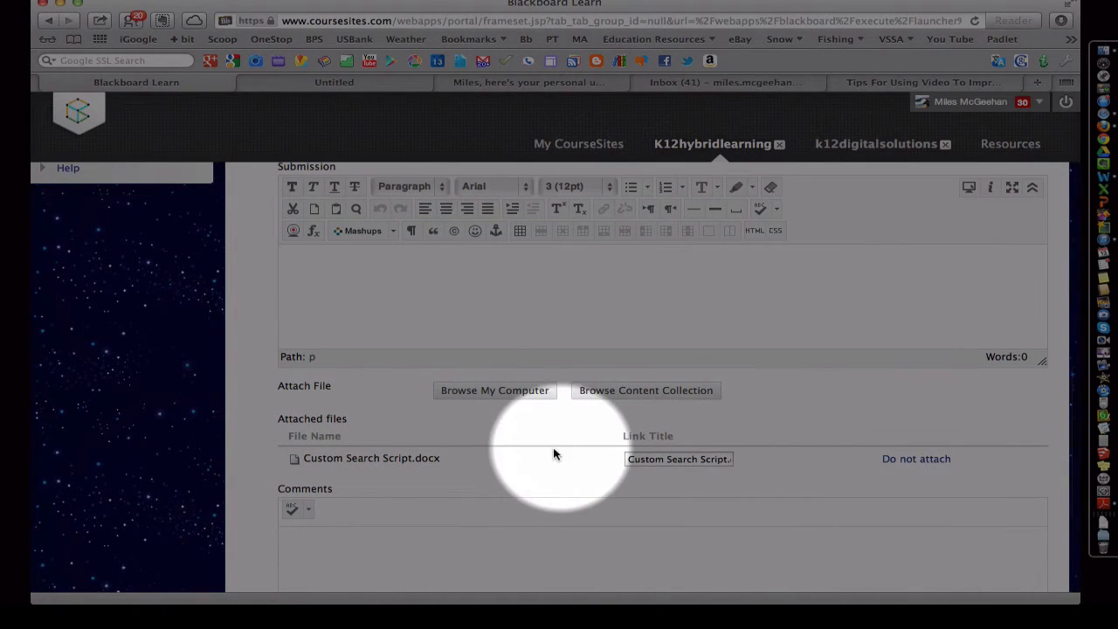
scroll("down", 3)
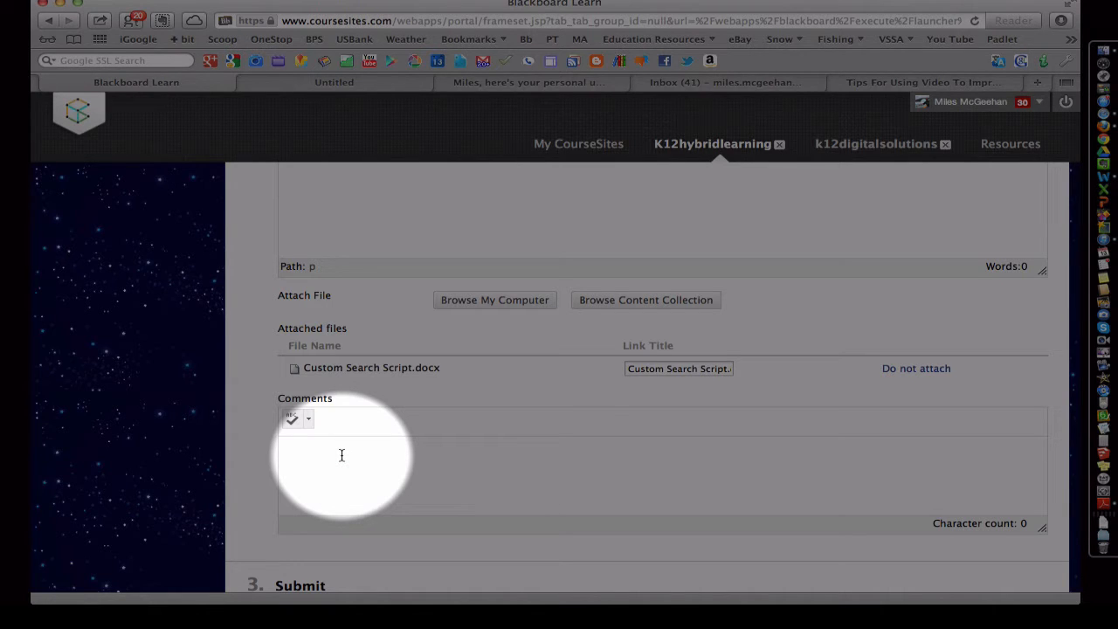
type("comments here")
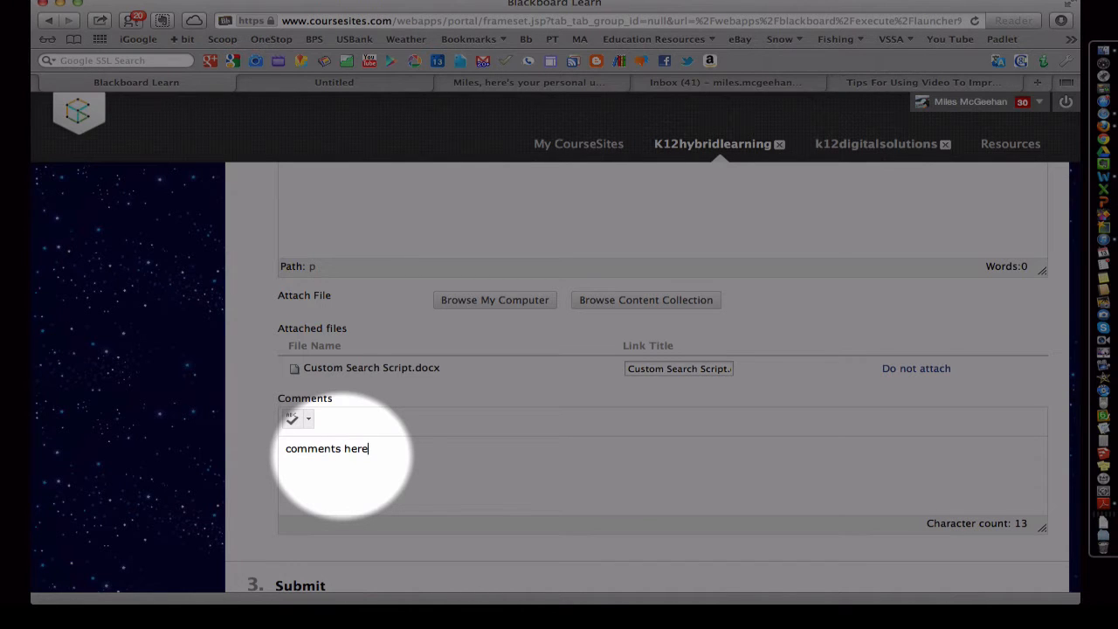
scroll("down", 3)
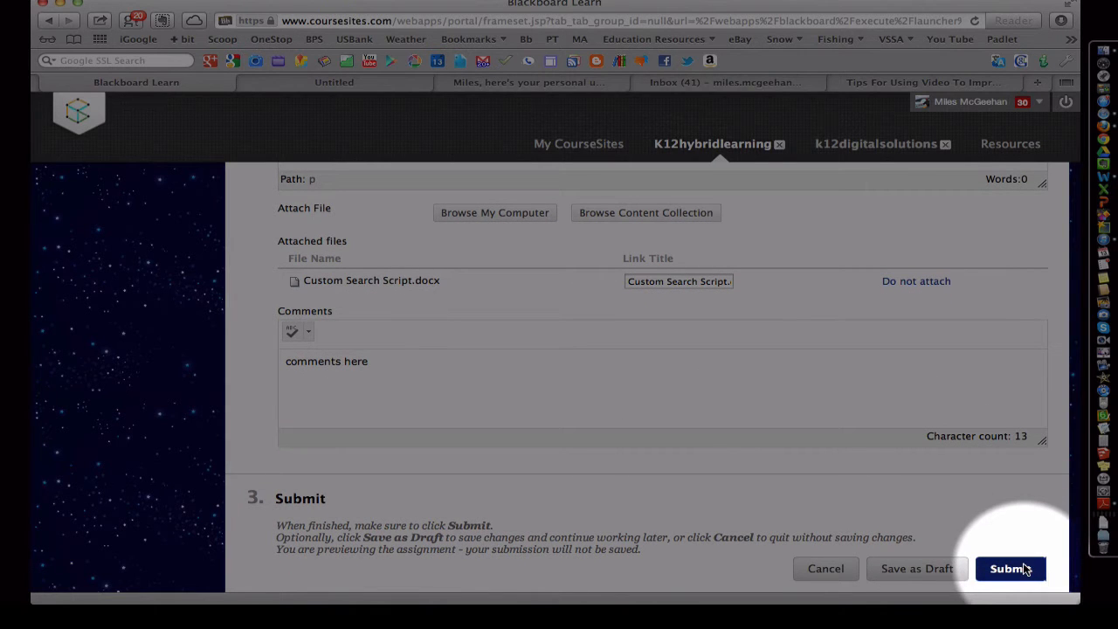
left_click(1011, 568)
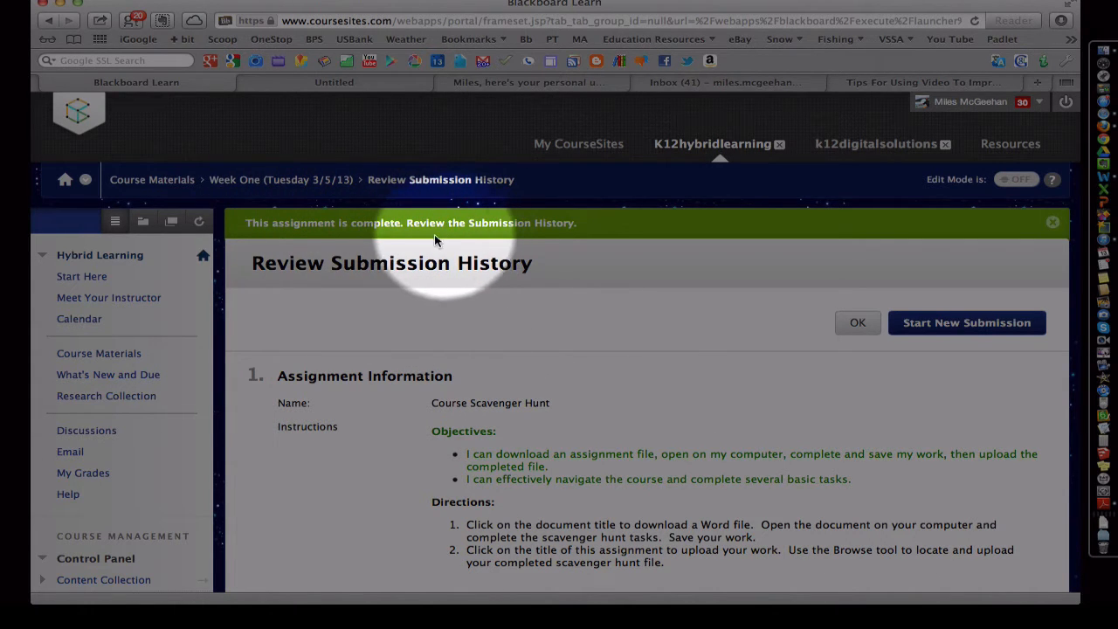
mouse_move(528, 258)
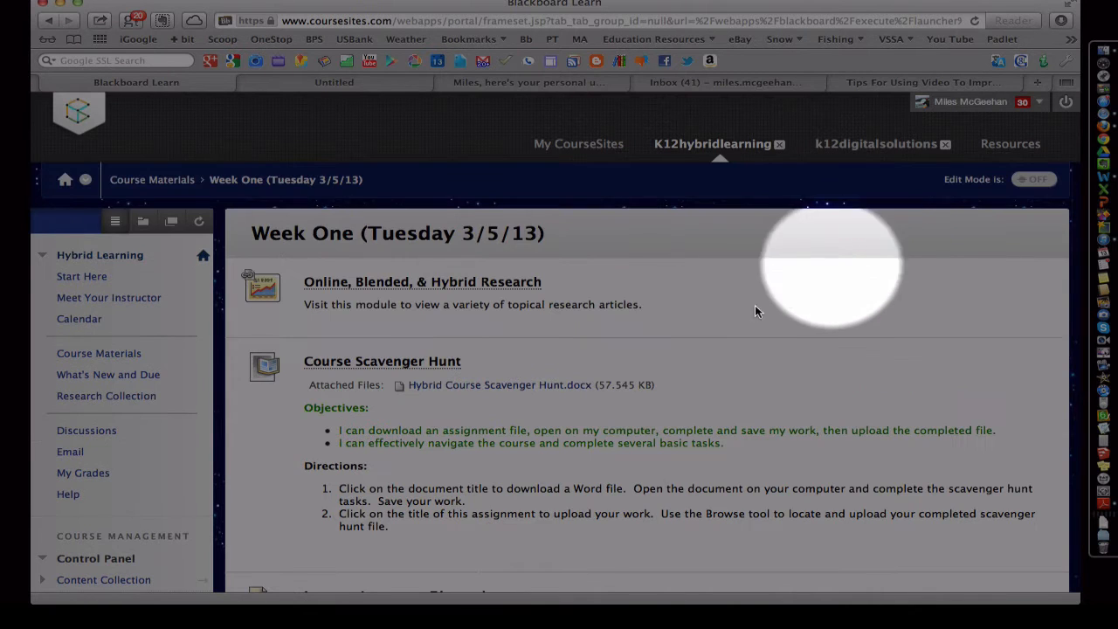
- View the Course Scavenger Hunt's Review Submission History, then return to Week One
scroll("down", 3)
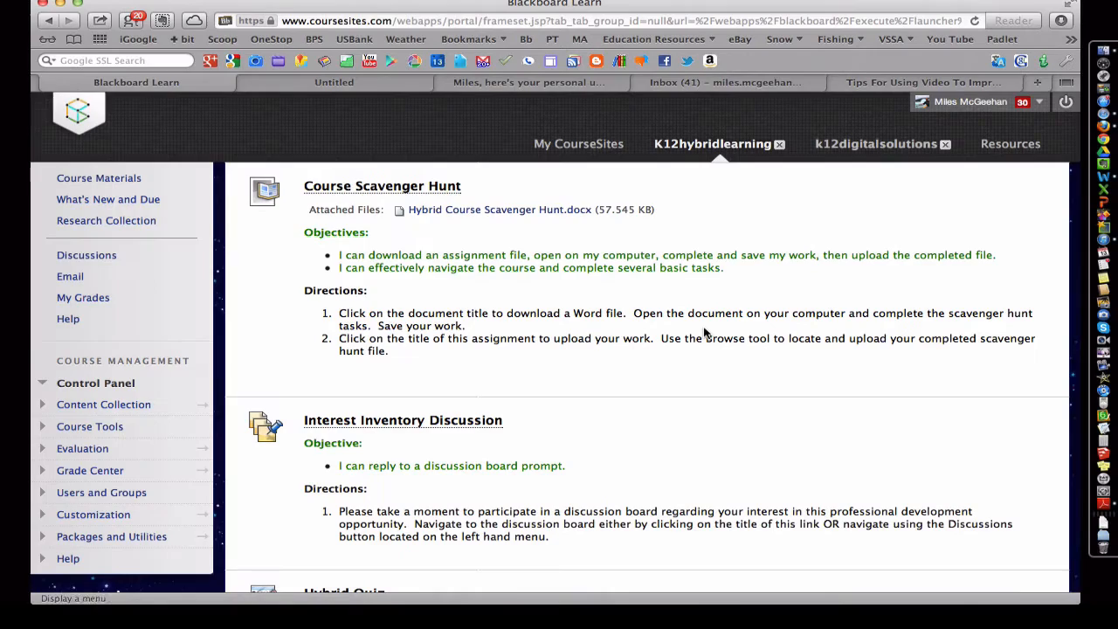
scroll("down", 3)
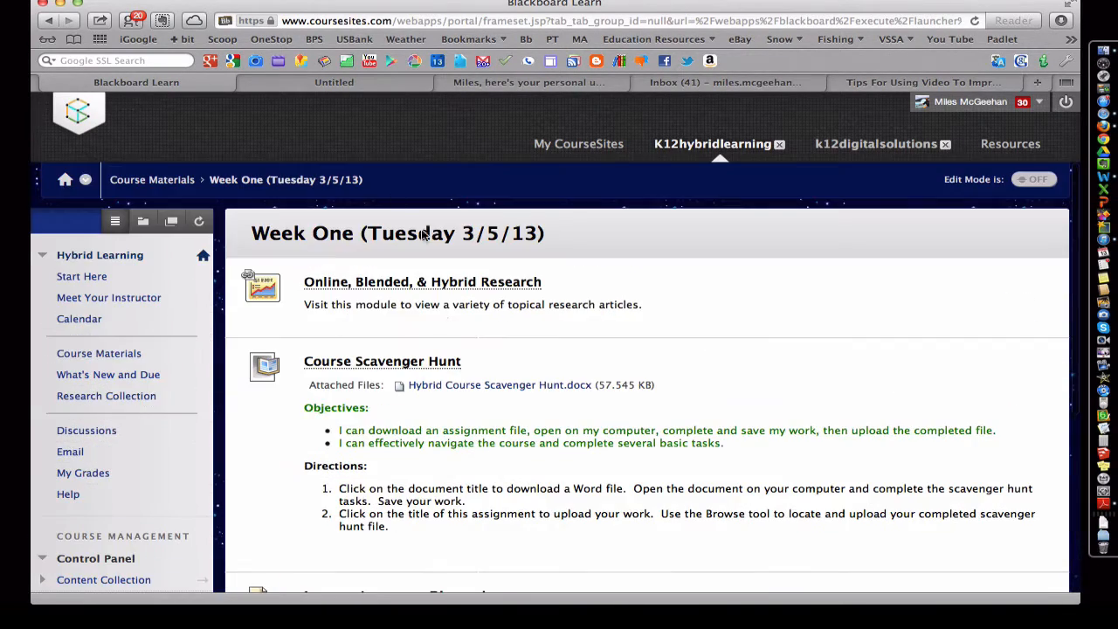
mouse_move(351, 338)
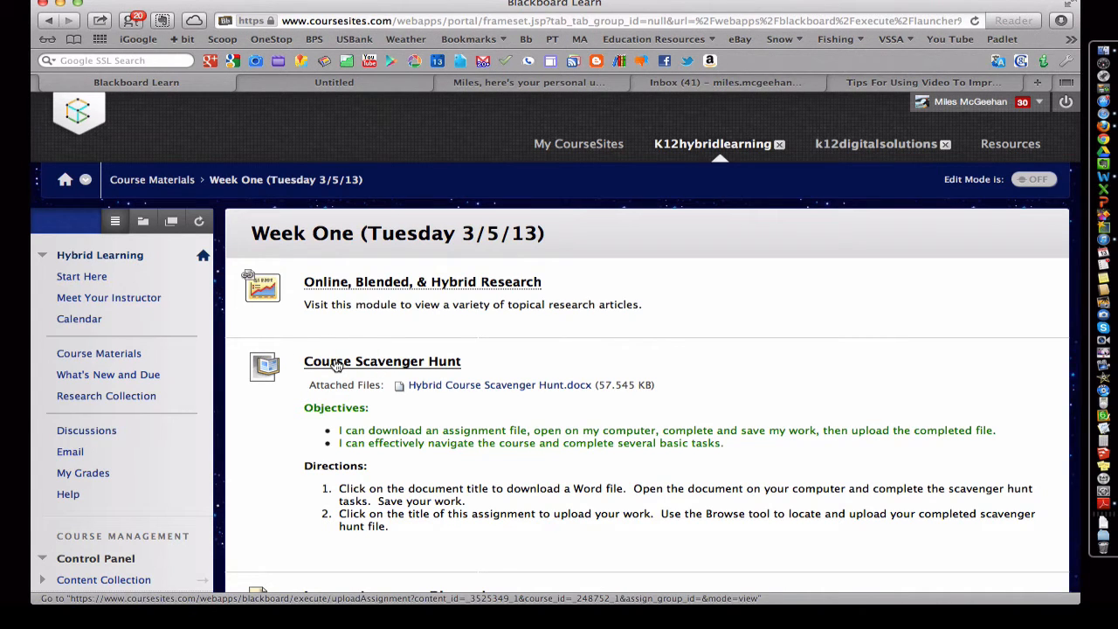
left_click(382, 361)
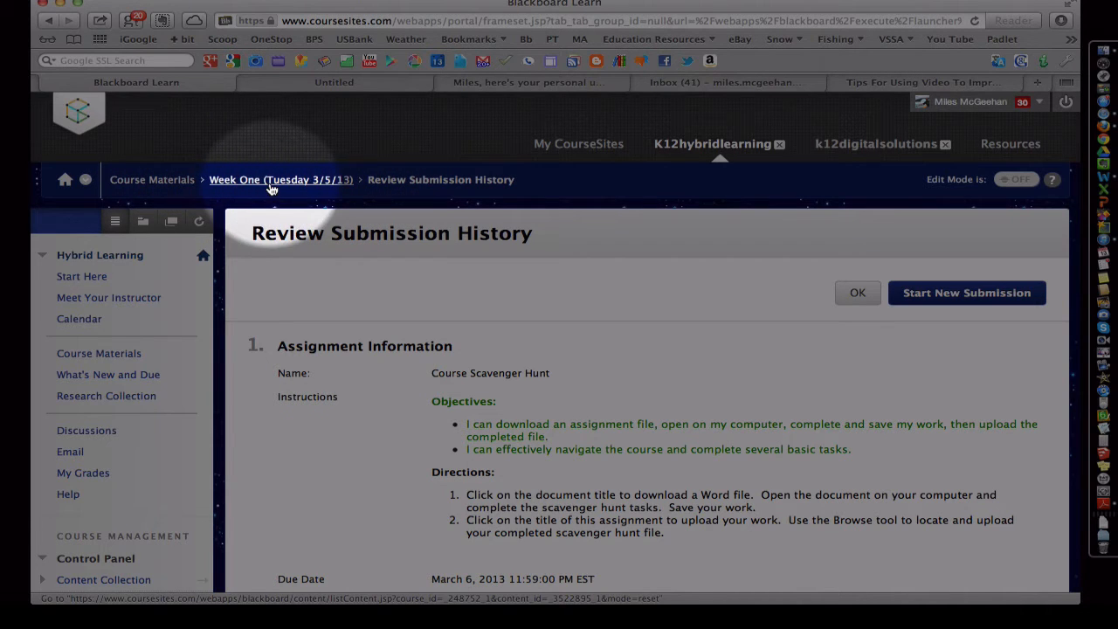
mouse_move(389, 180)
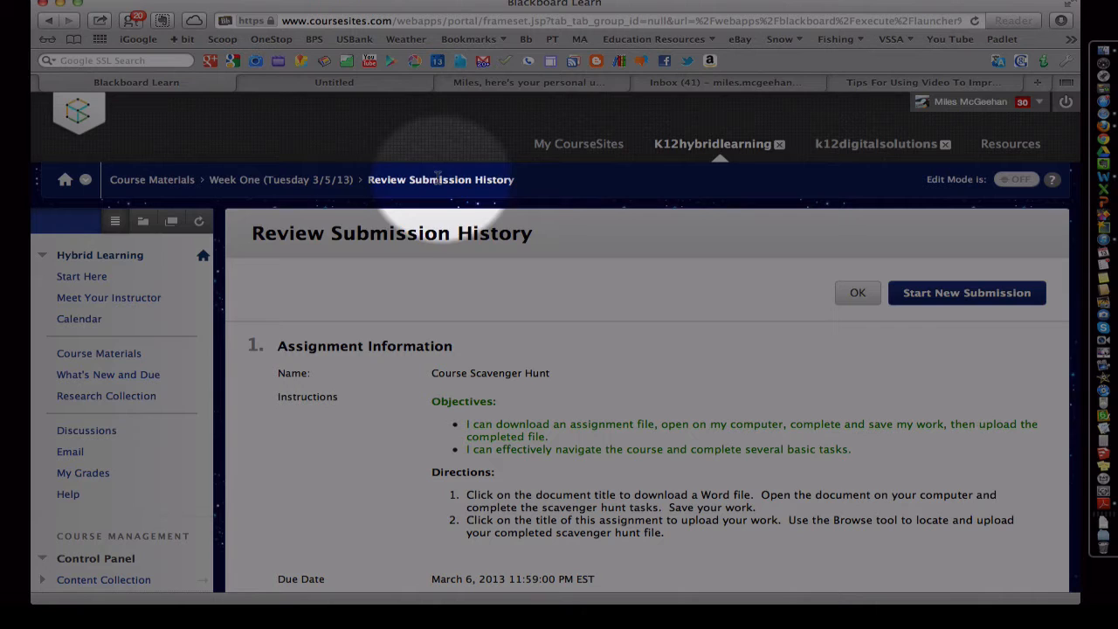
mouse_move(264, 185)
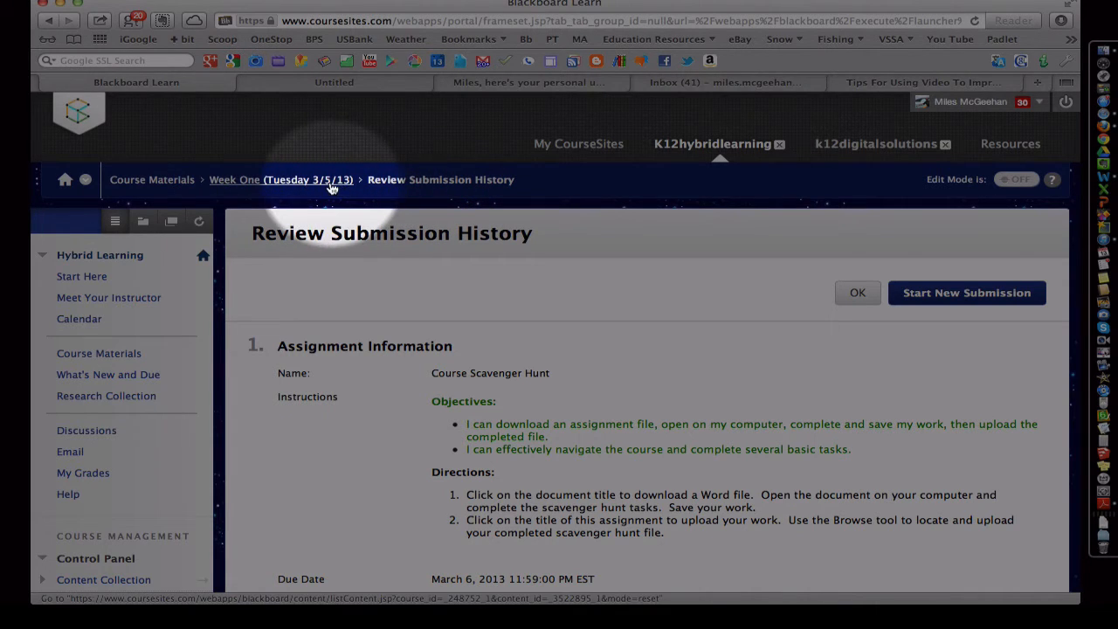
left_click(282, 179)
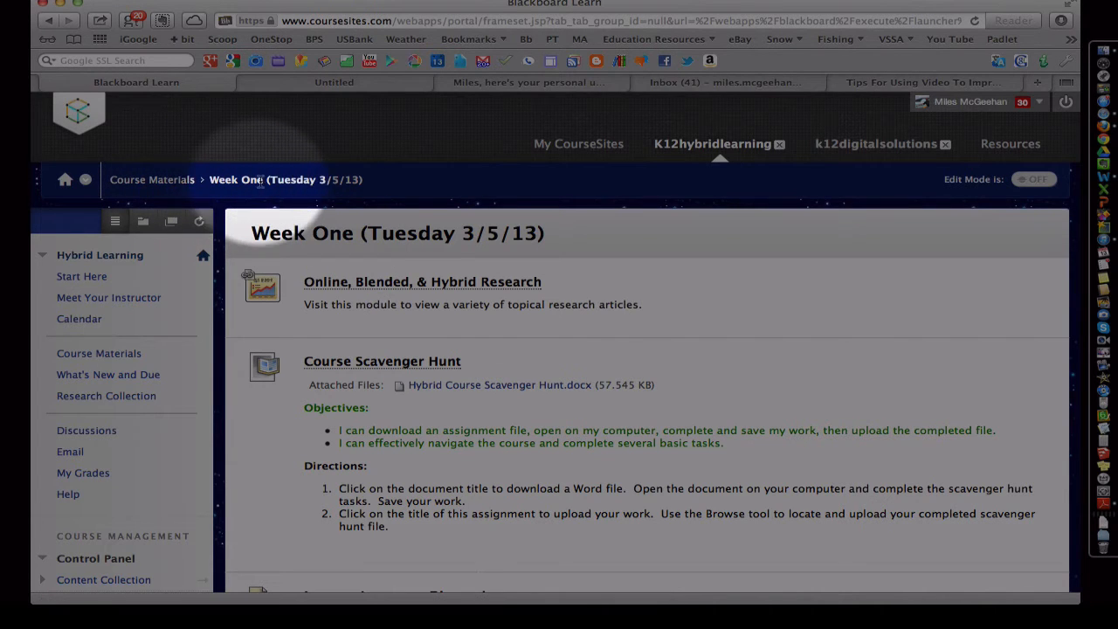
mouse_move(152, 179)
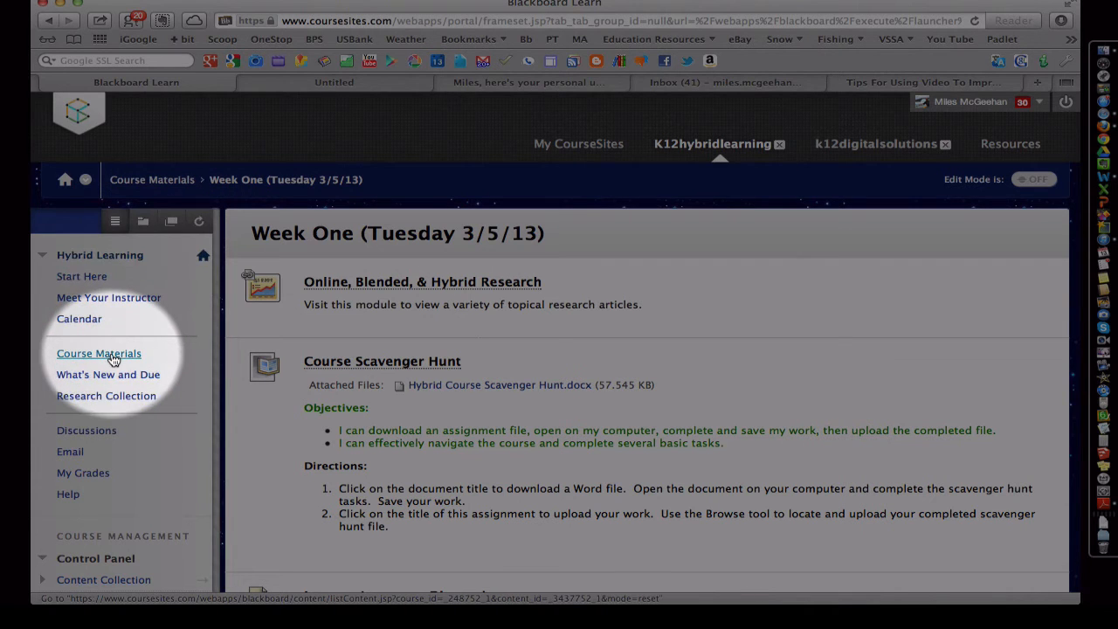
mouse_move(99, 353)
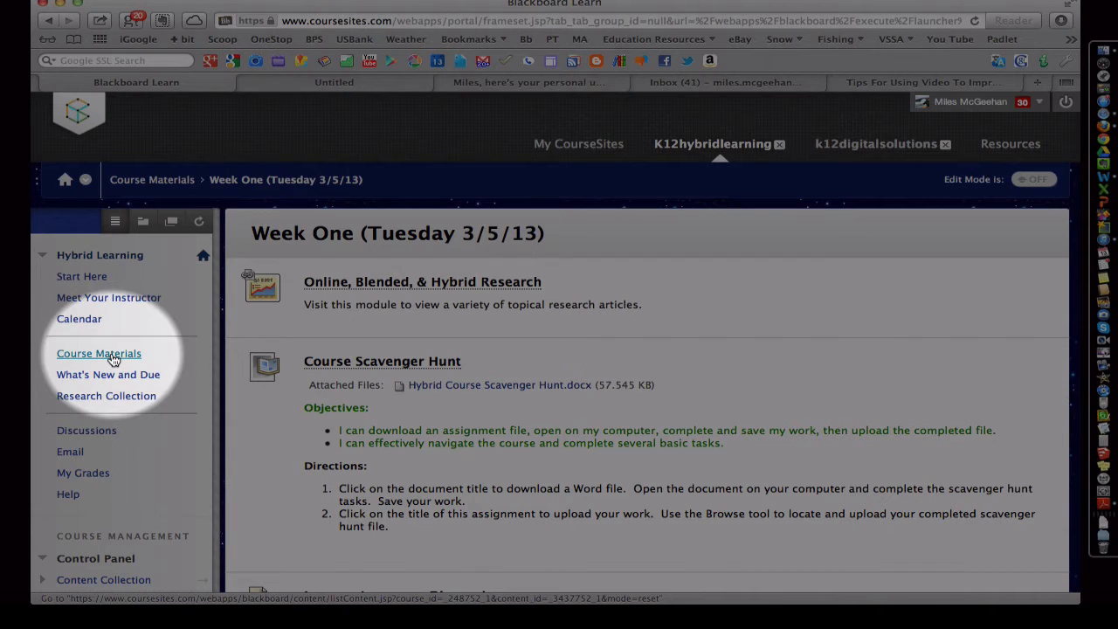
- Open Course Materials, scroll the weekly tables, then return to Course Materials from Week One
left_click(98, 353)
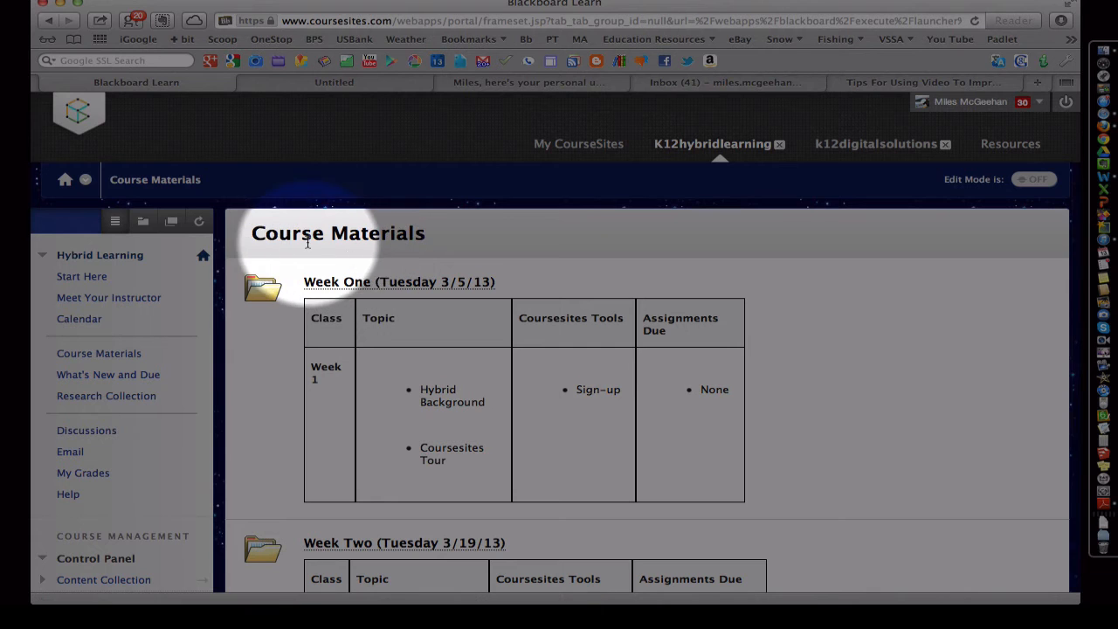
scroll("down", 3)
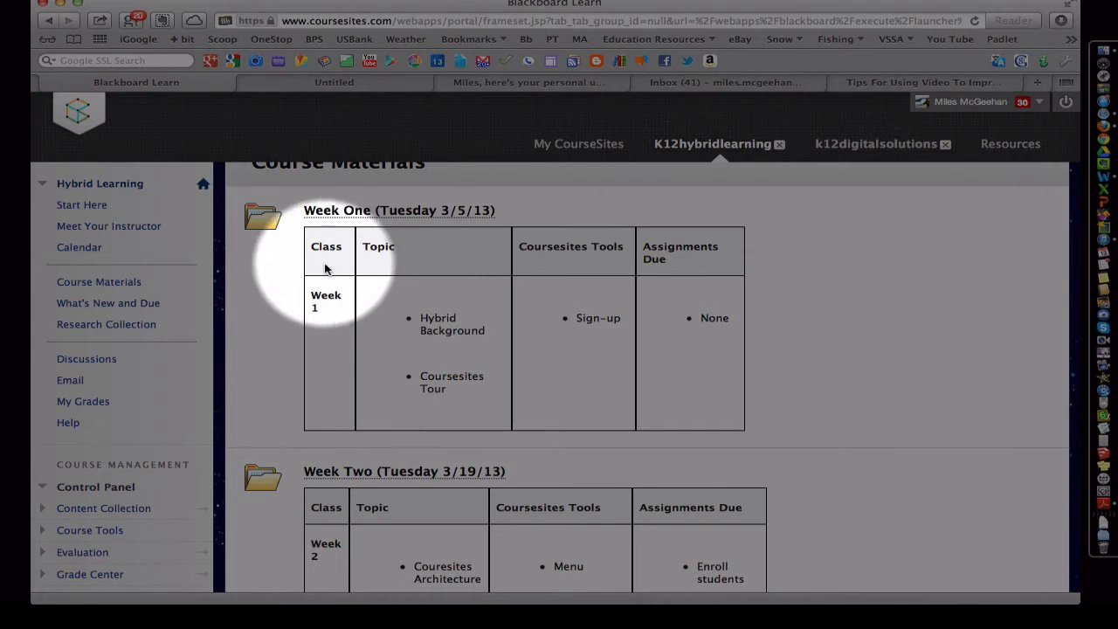
mouse_move(686, 278)
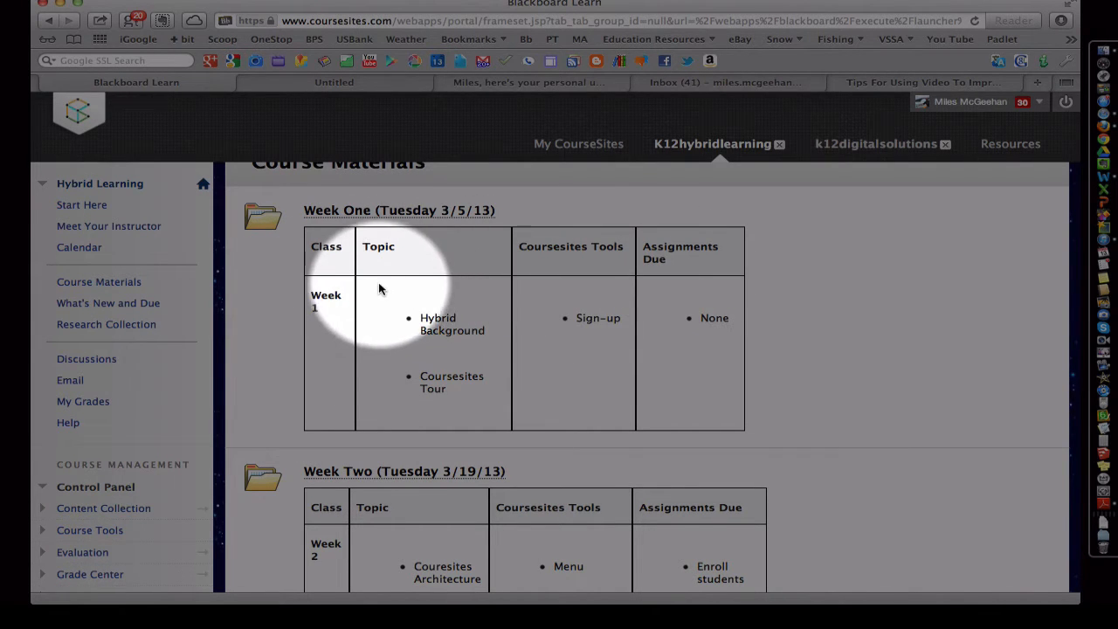
mouse_move(646, 297)
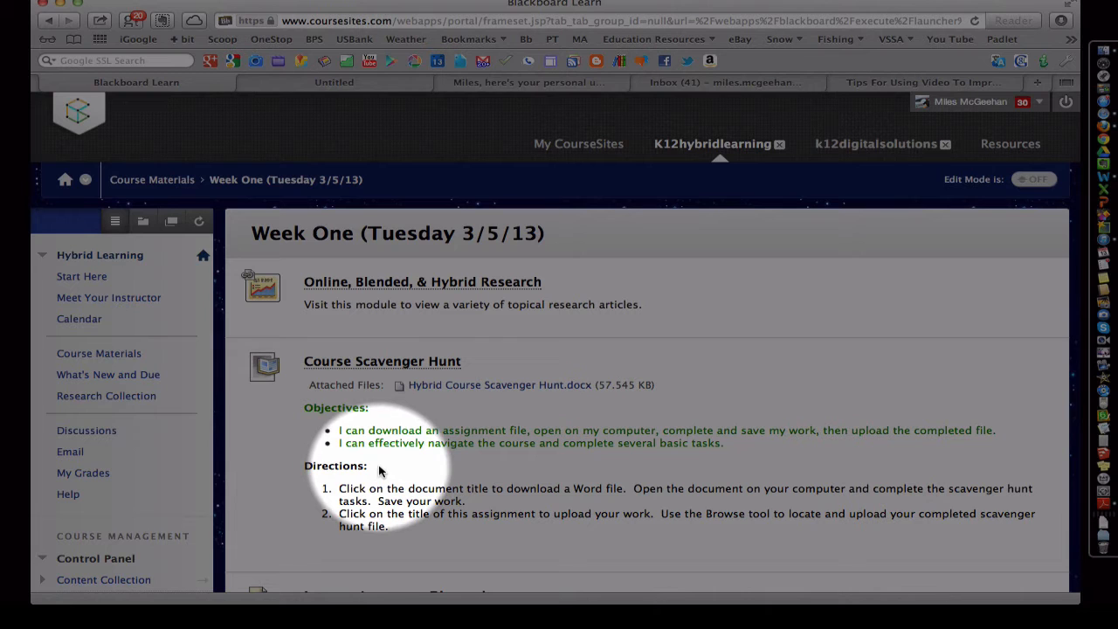
mouse_move(109, 297)
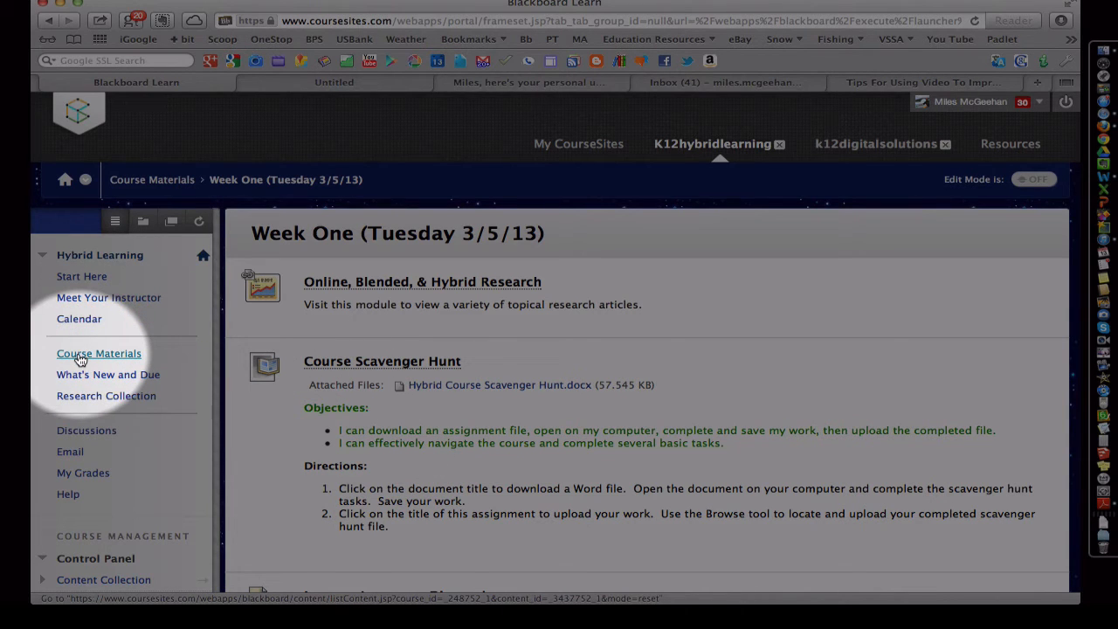
left_click(99, 353)
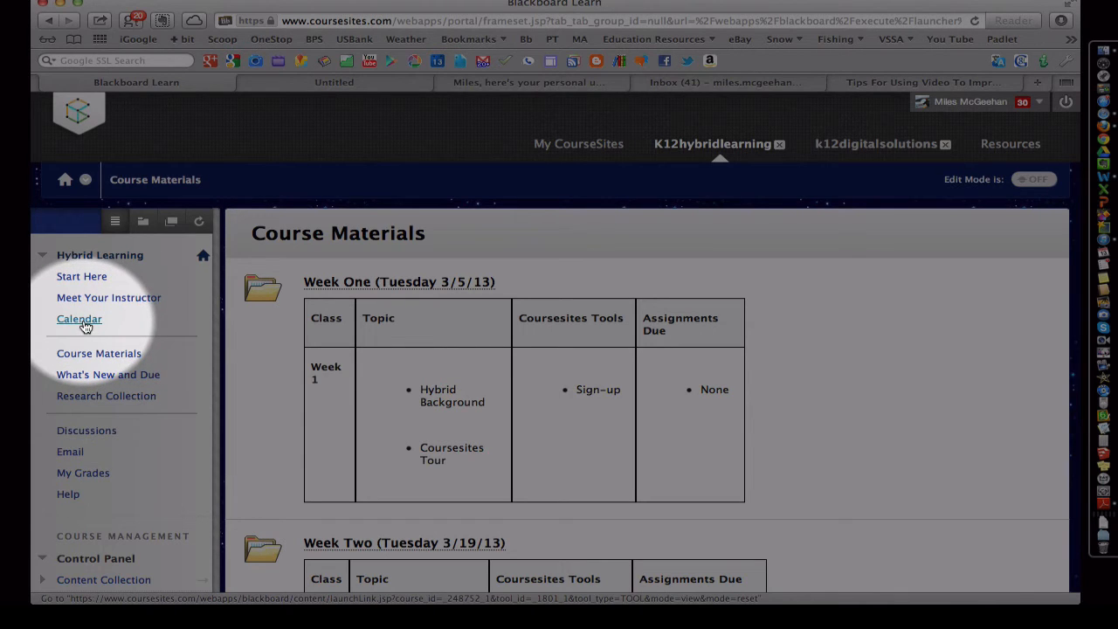
- Open the March 2013 calendar and view the Course Scavenger Hunt event due 03/06/2013
left_click(79, 319)
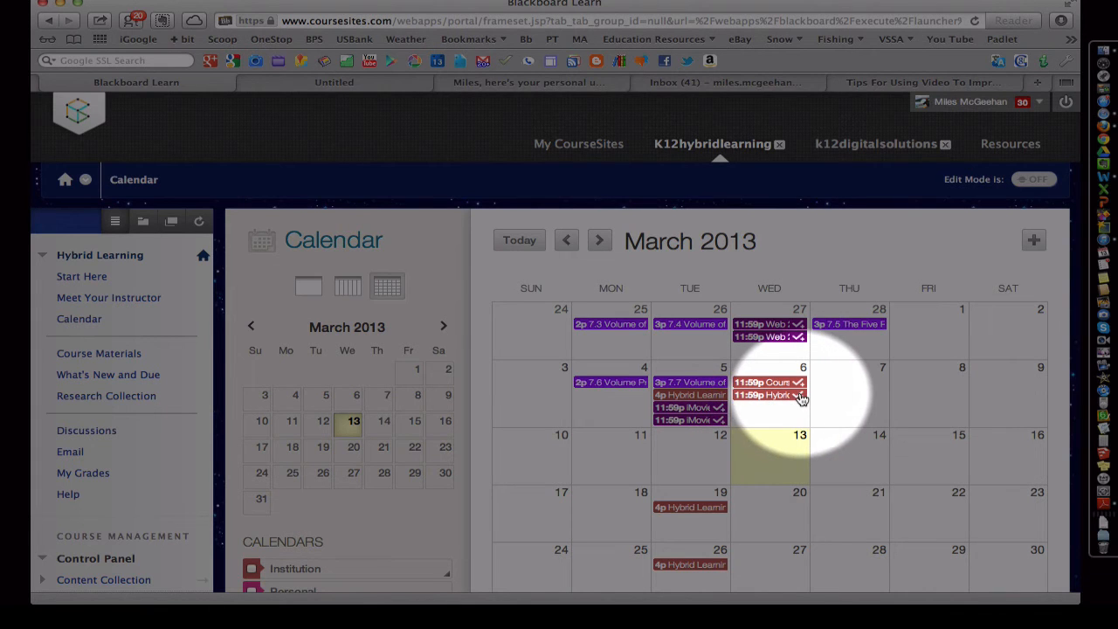
left_click(767, 382)
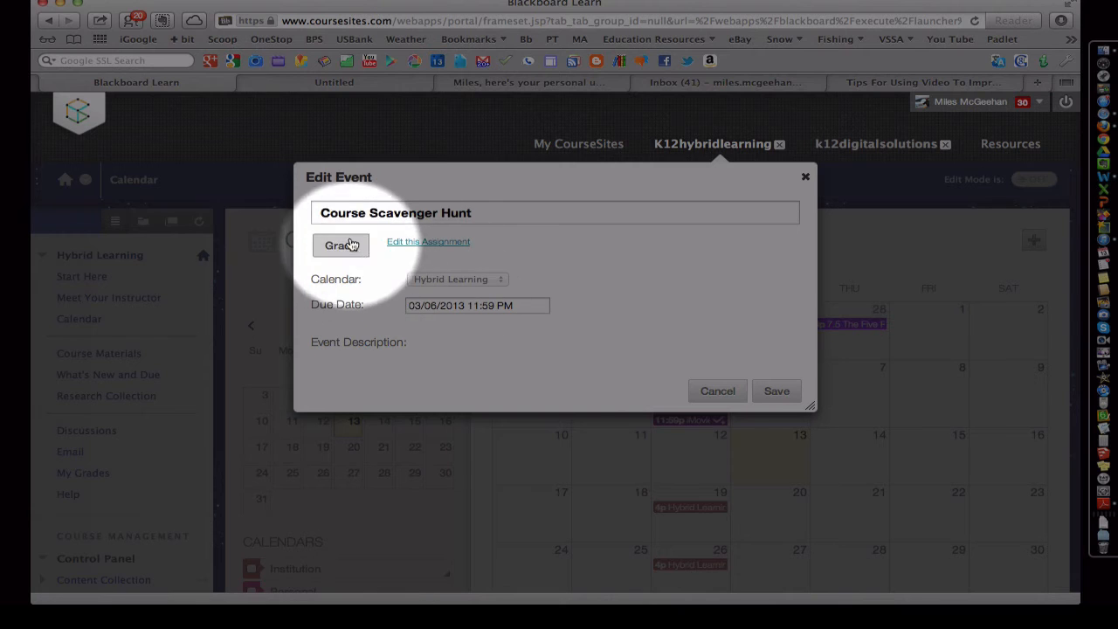
mouse_move(430, 326)
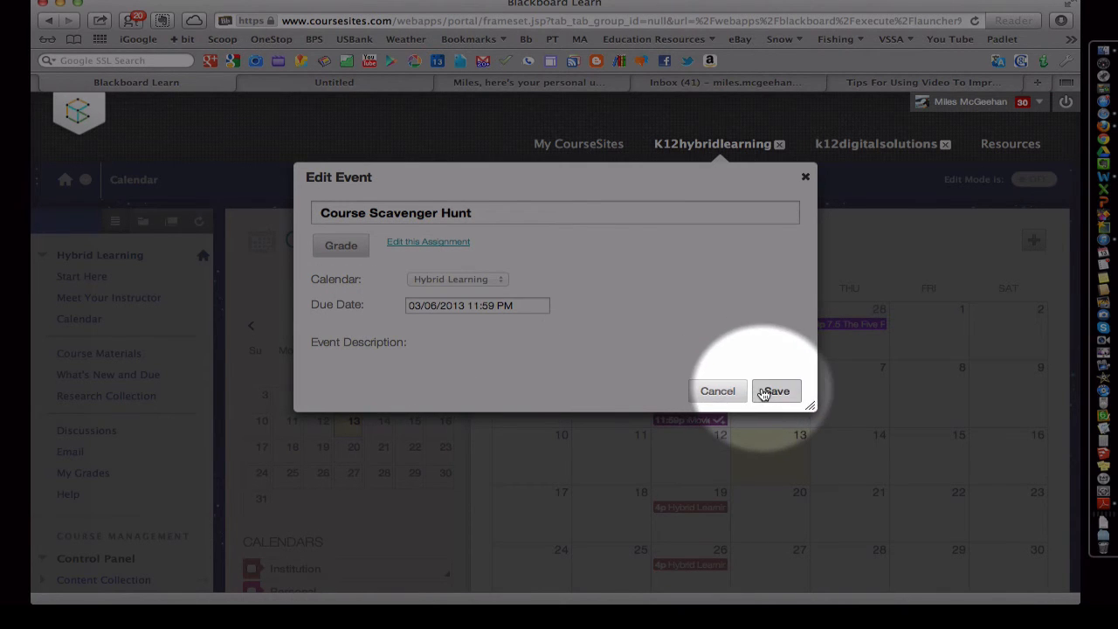
left_click(775, 391)
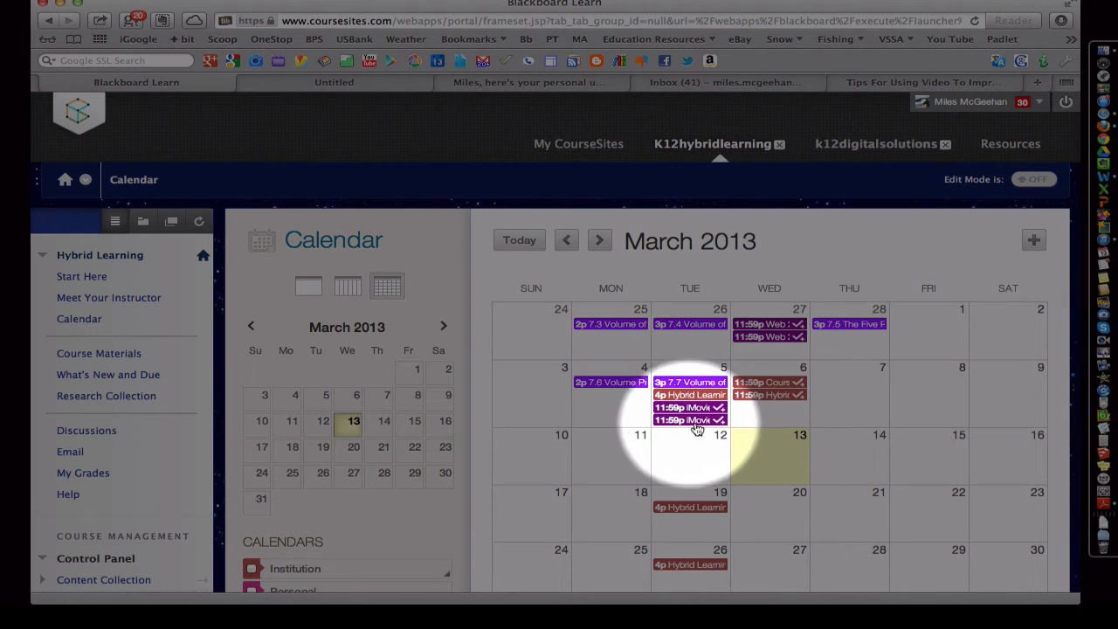
left_click(691, 420)
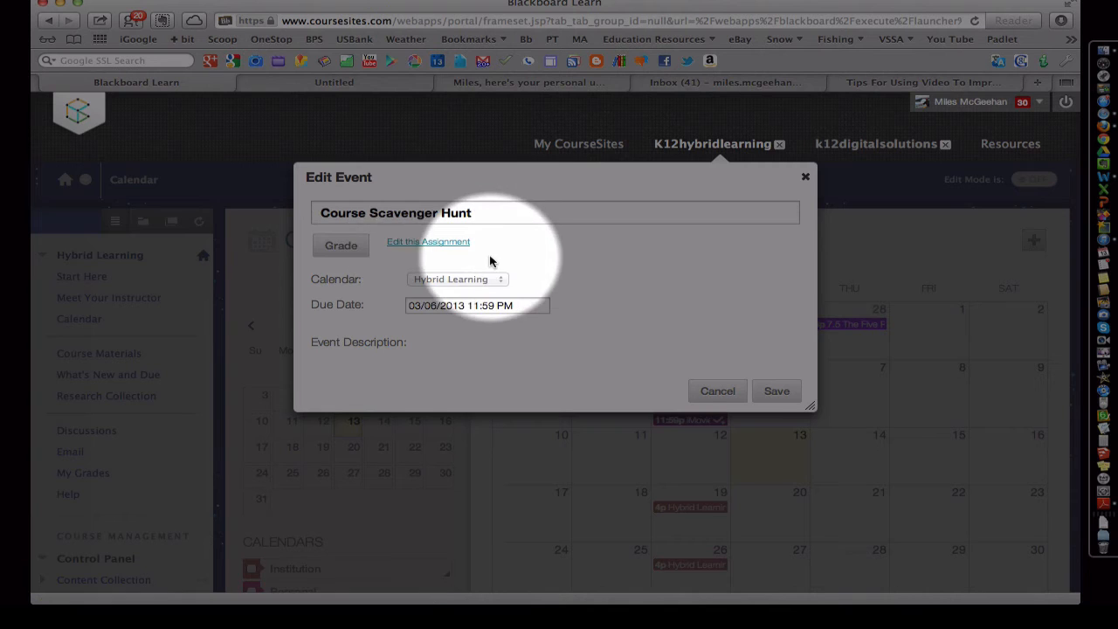
mouse_move(428, 247)
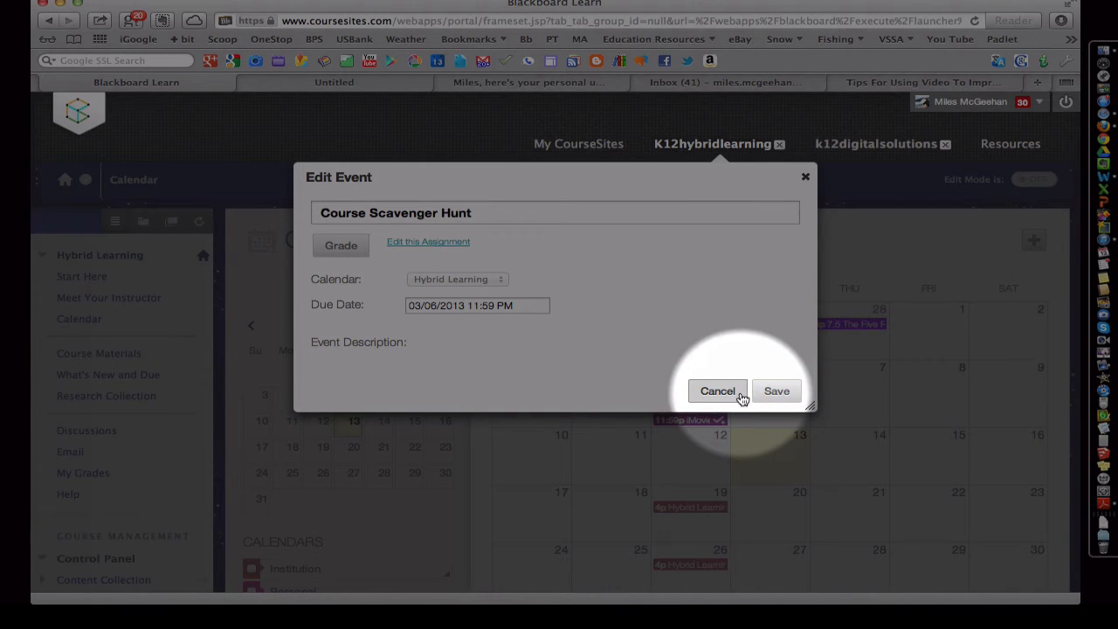
- Cancel the Course Scavenger Hunt Edit Event dialog without changes
left_click(718, 391)
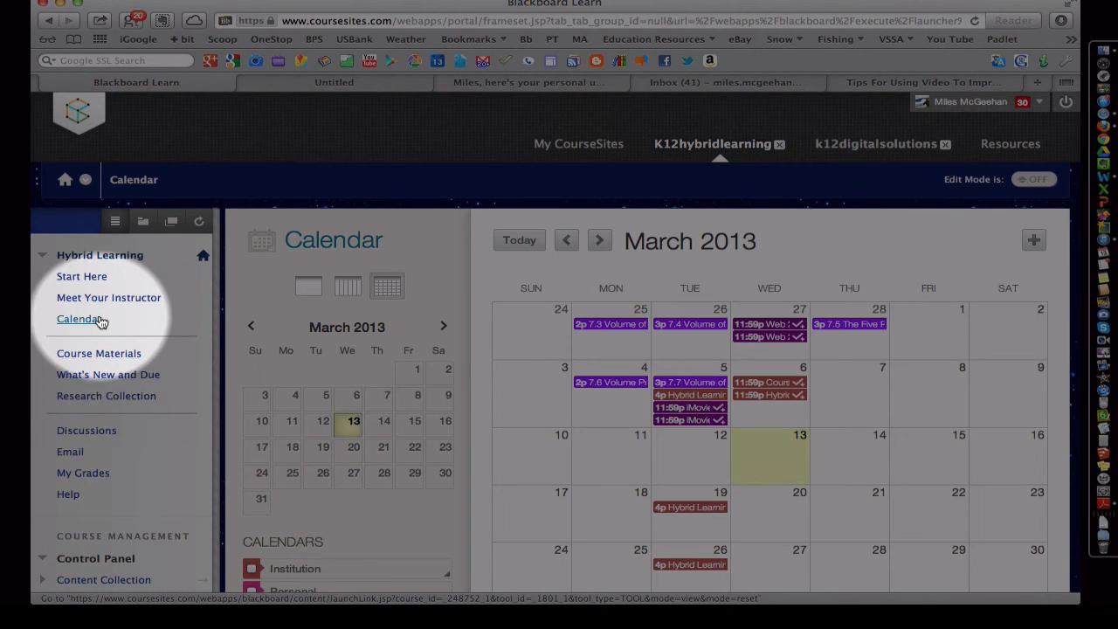
mouse_move(108, 297)
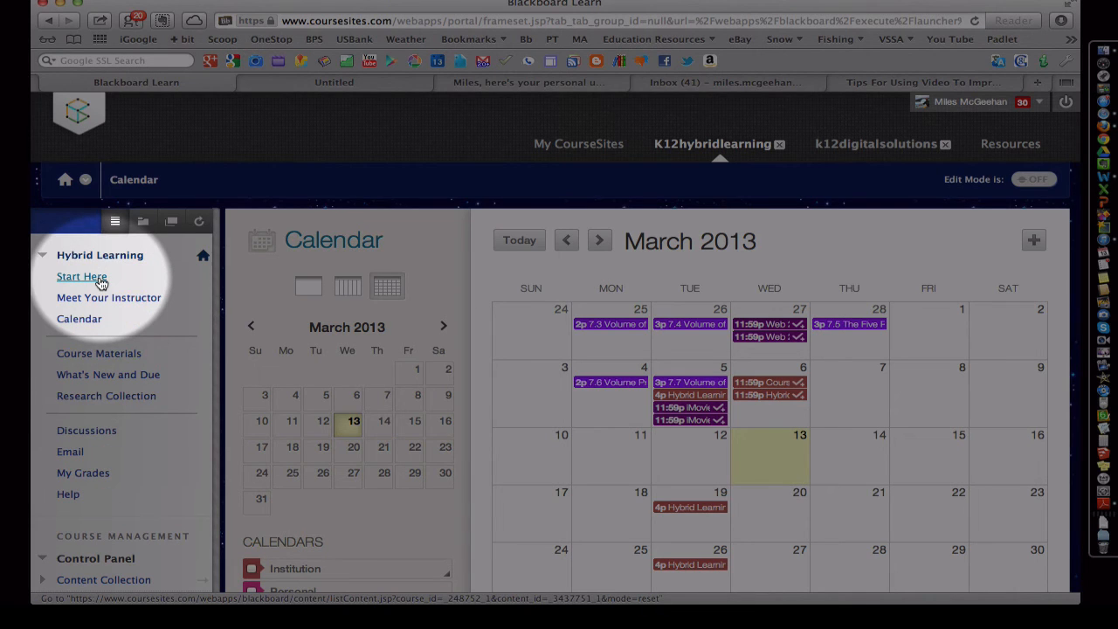
mouse_move(82, 276)
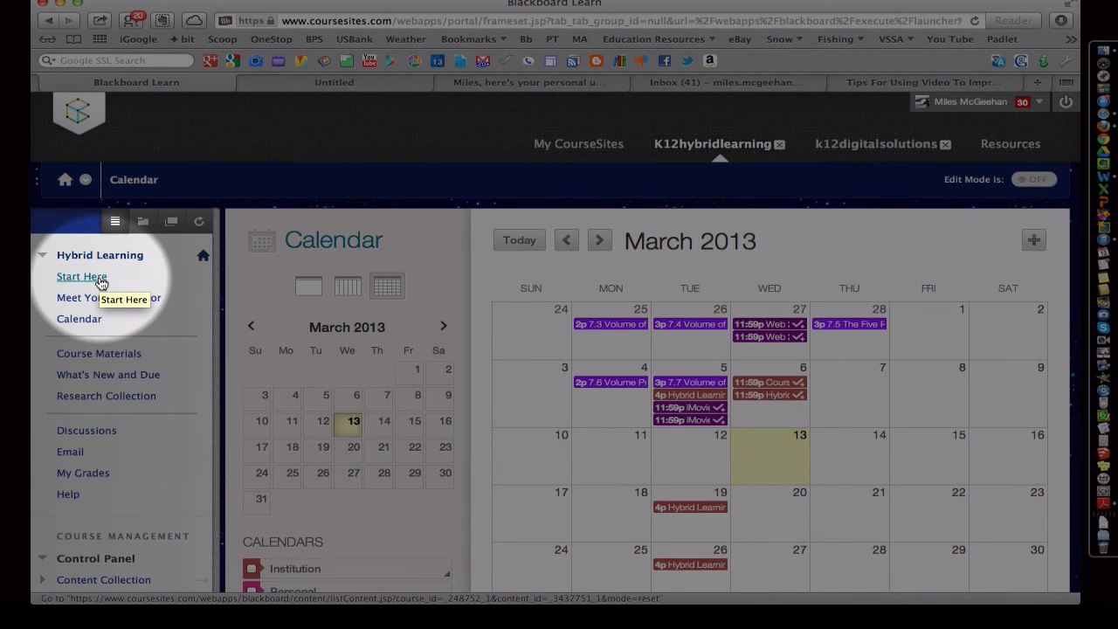
- Go to Start Here from the left course menu to see the welcome message
left_click(81, 276)
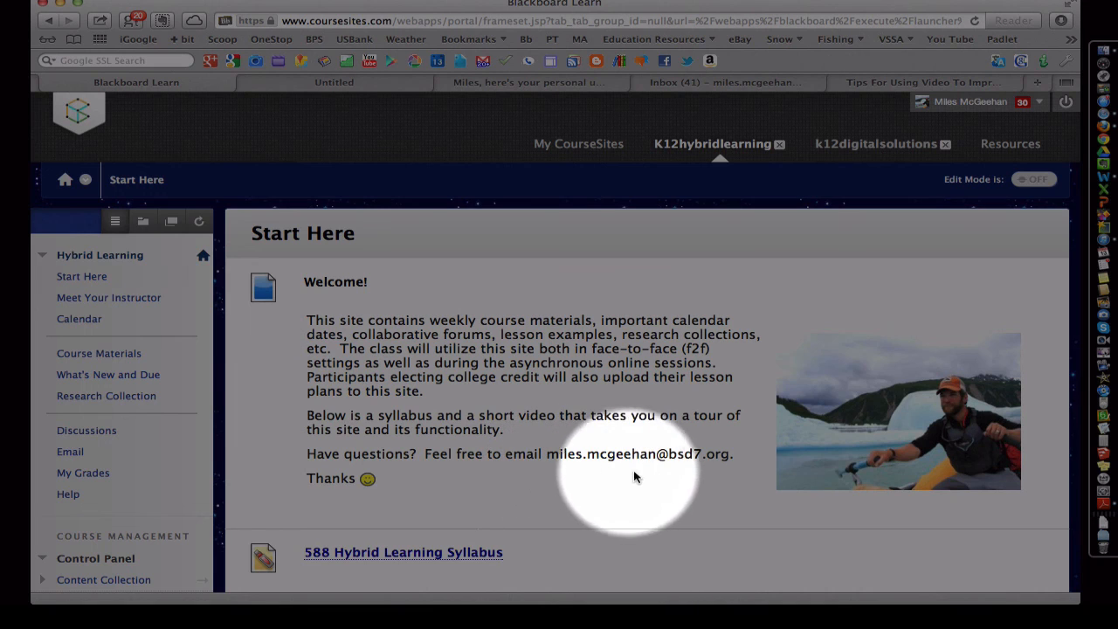
mouse_move(692, 469)
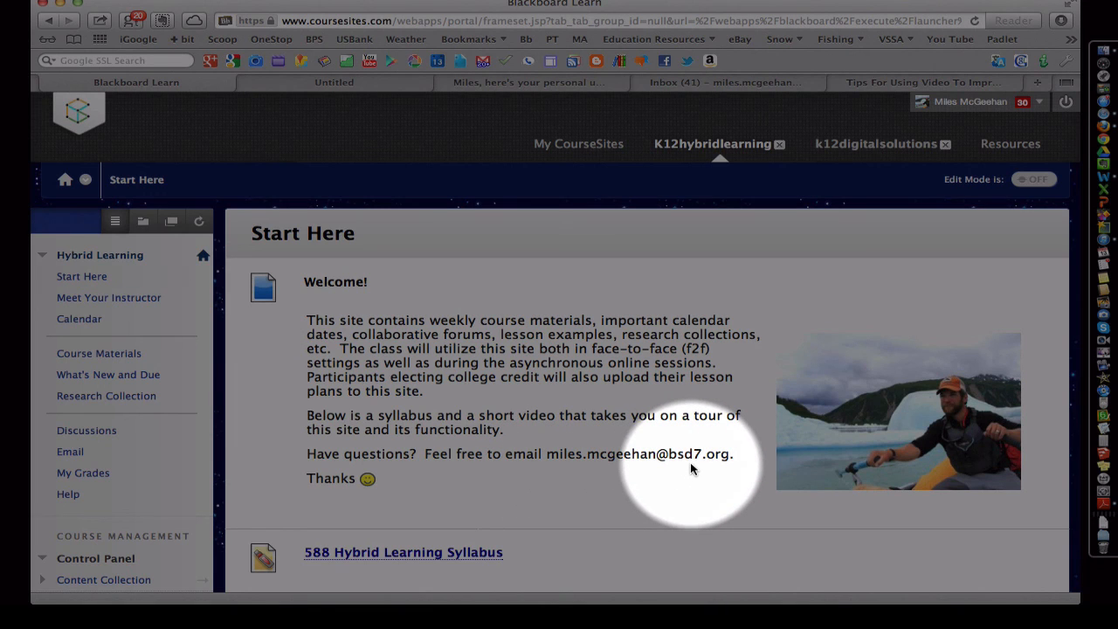